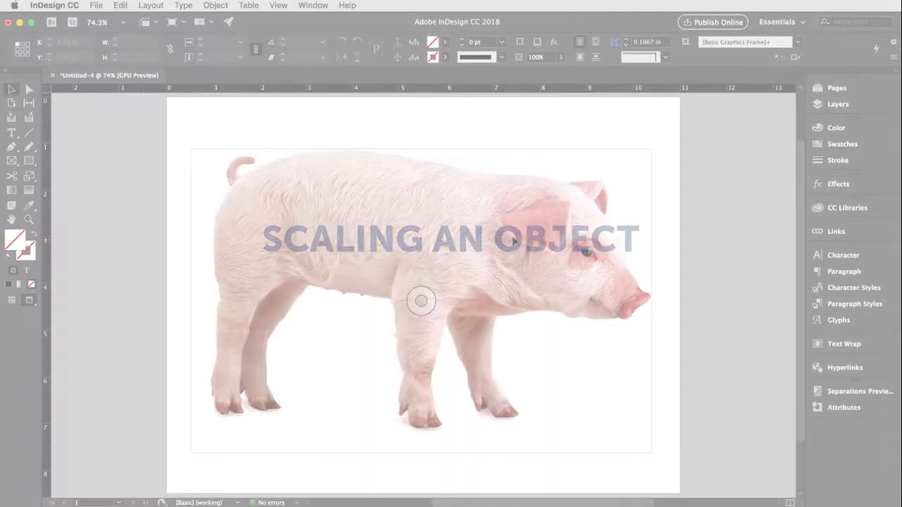
- Select the pig photo on the page with the Selection Tool
left_click(420, 302)
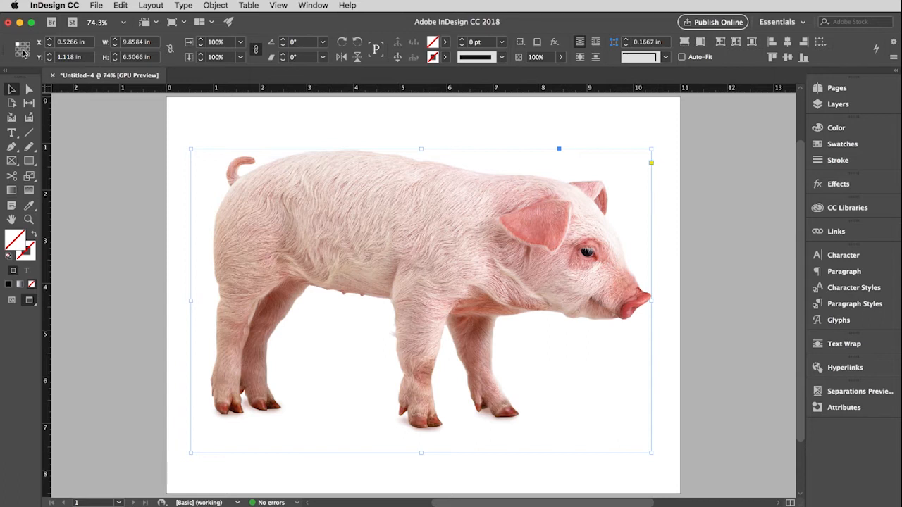
mouse_move(420, 301)
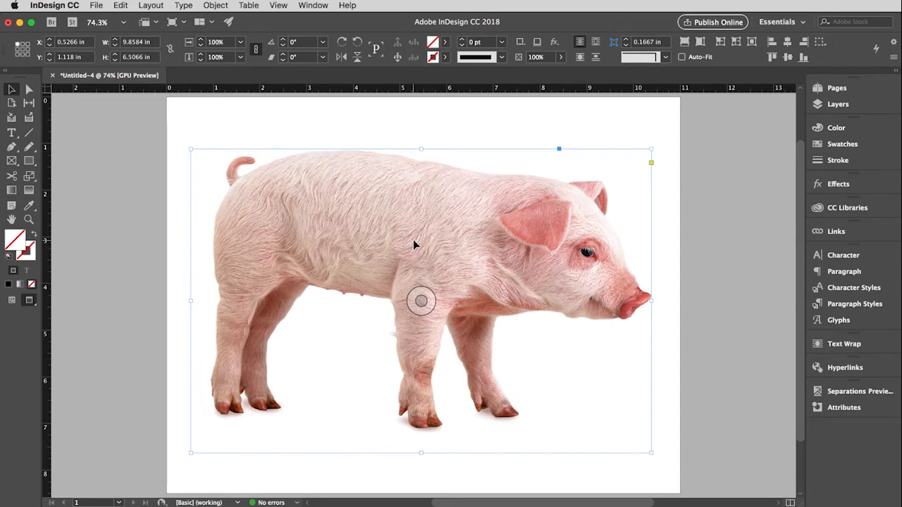
mouse_move(191, 149)
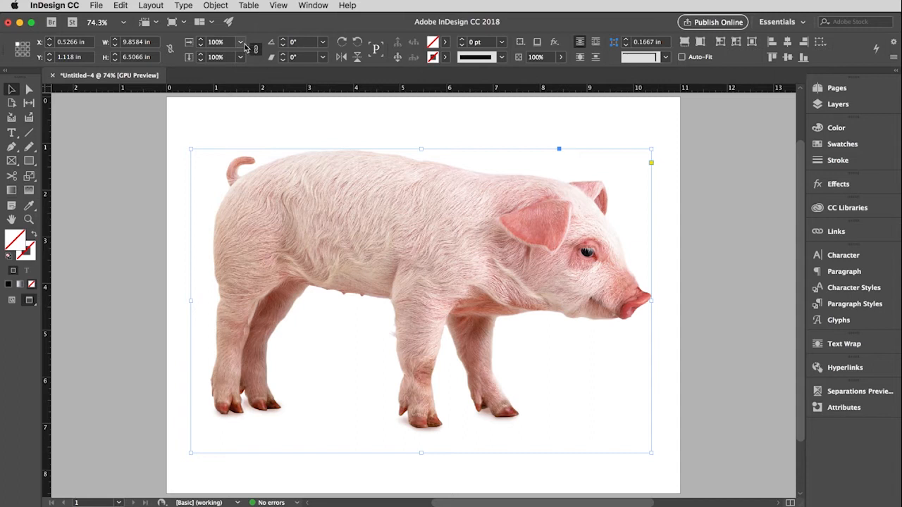
- Scale the pig to 75 percent, then back to 100 percent so it overhangs the left page edge
left_click(241, 43)
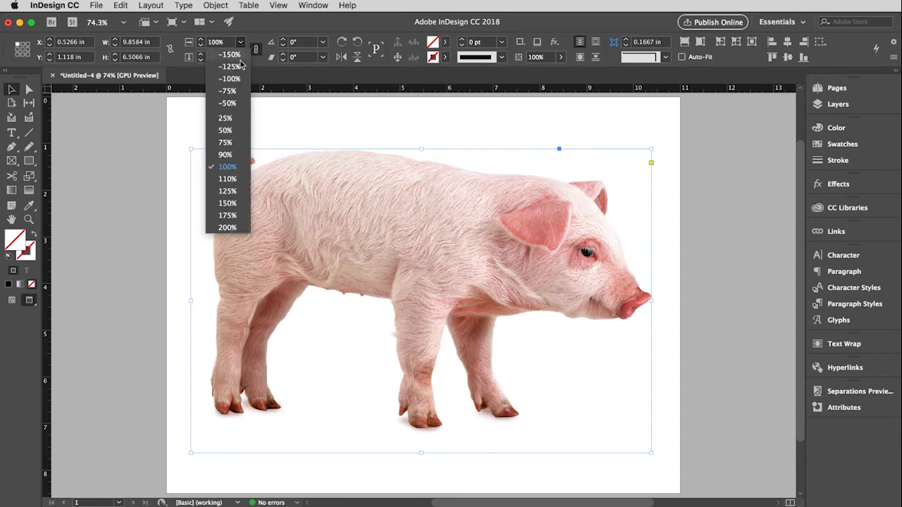
mouse_move(239, 144)
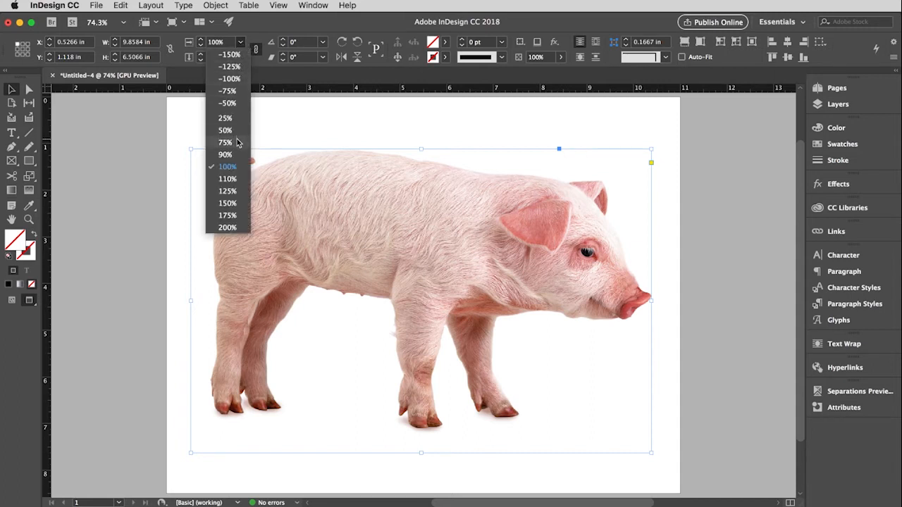
left_click(225, 142)
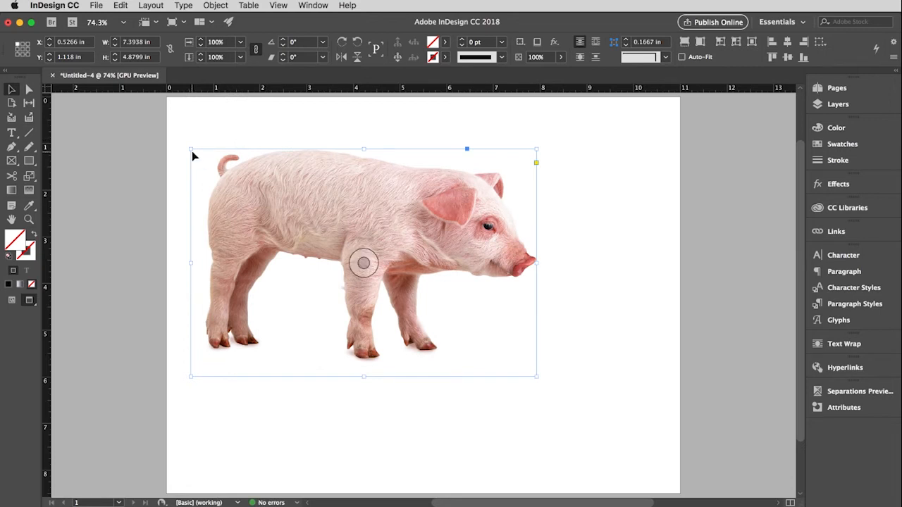
mouse_move(288, 206)
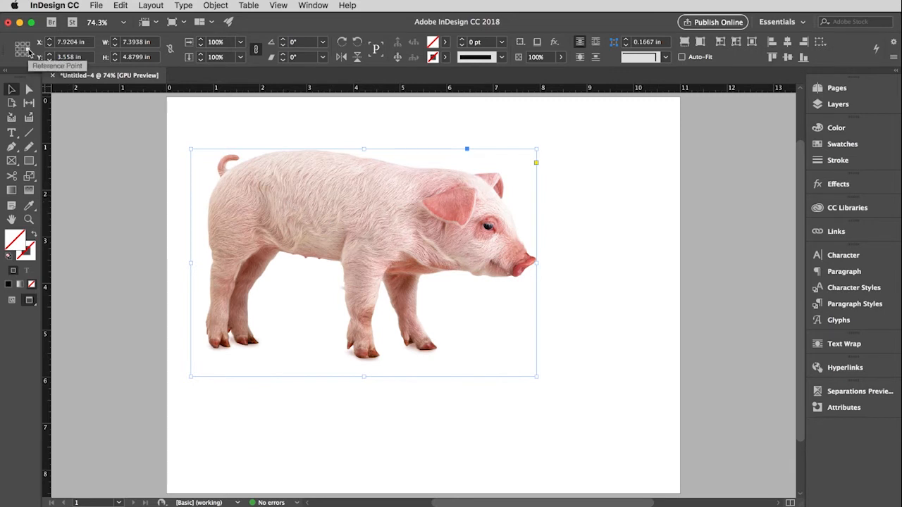
mouse_move(550, 242)
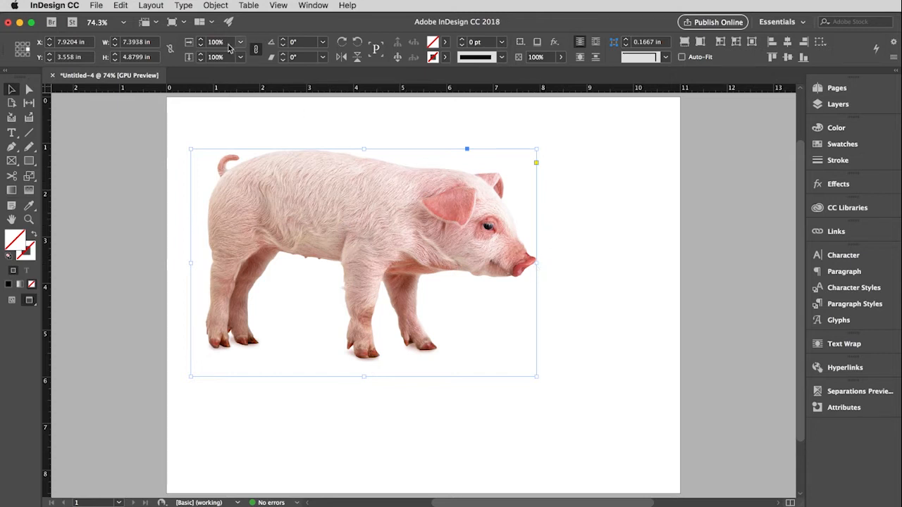
left_click(240, 42)
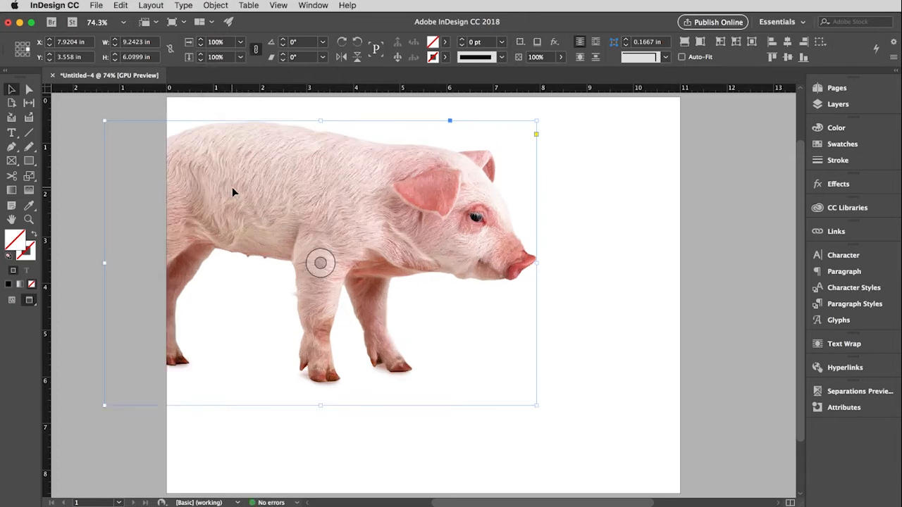
mouse_move(300, 210)
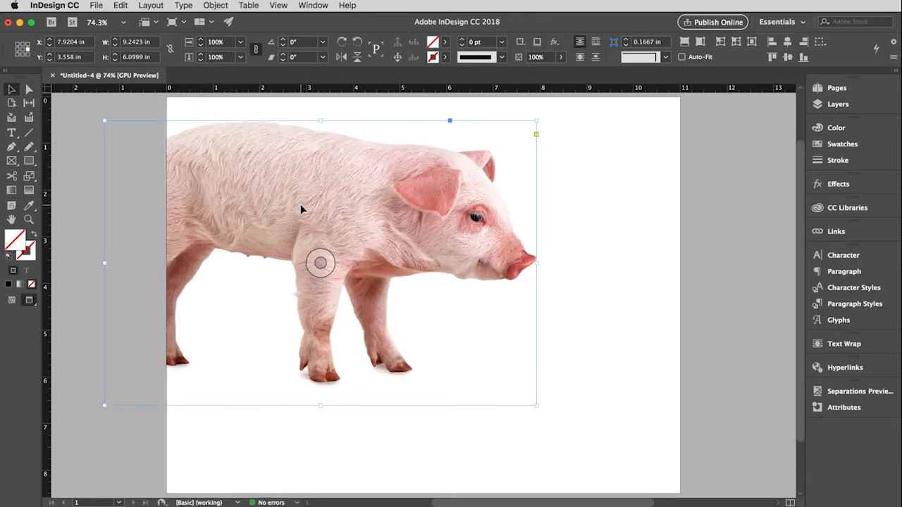
- Move the pig back onto the page and drag a corner handle proportionally through several sizes, settling slightly smaller
left_click_drag(321, 263, 428, 289)
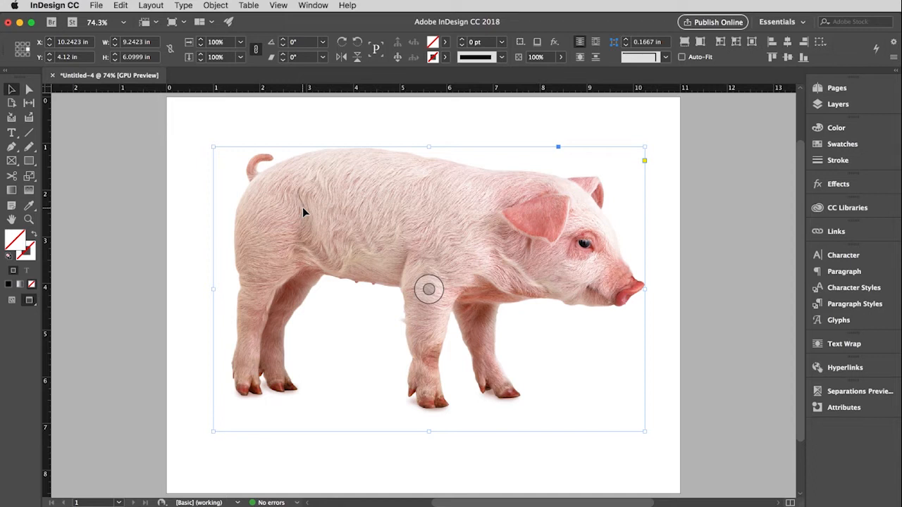
mouse_move(637, 435)
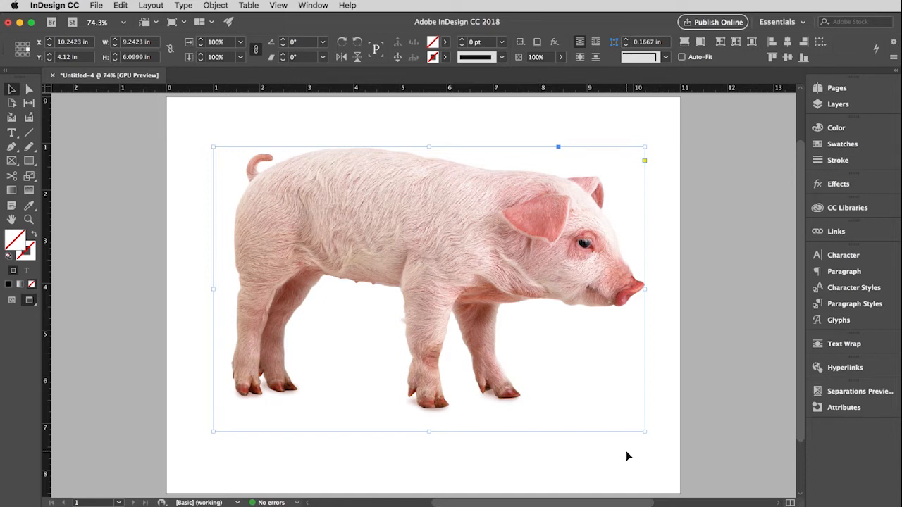
mouse_move(640, 460)
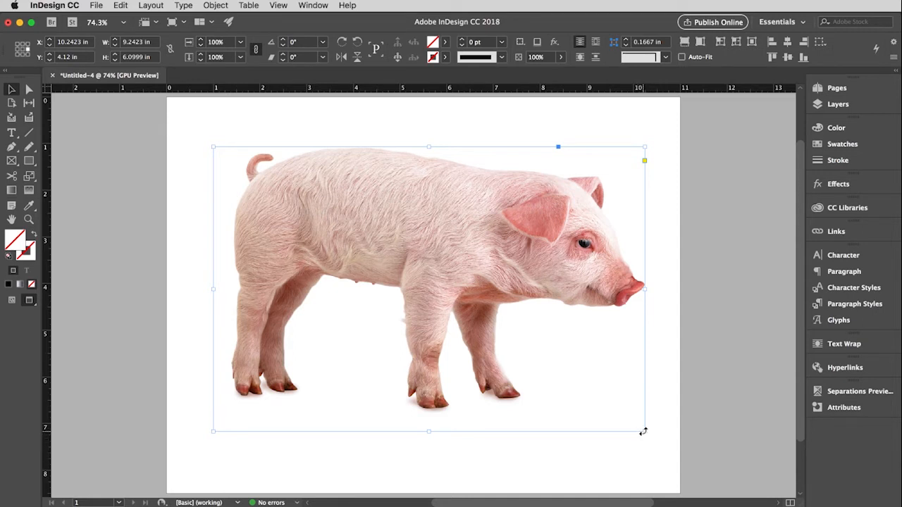
left_click_drag(645, 431, 625, 420)
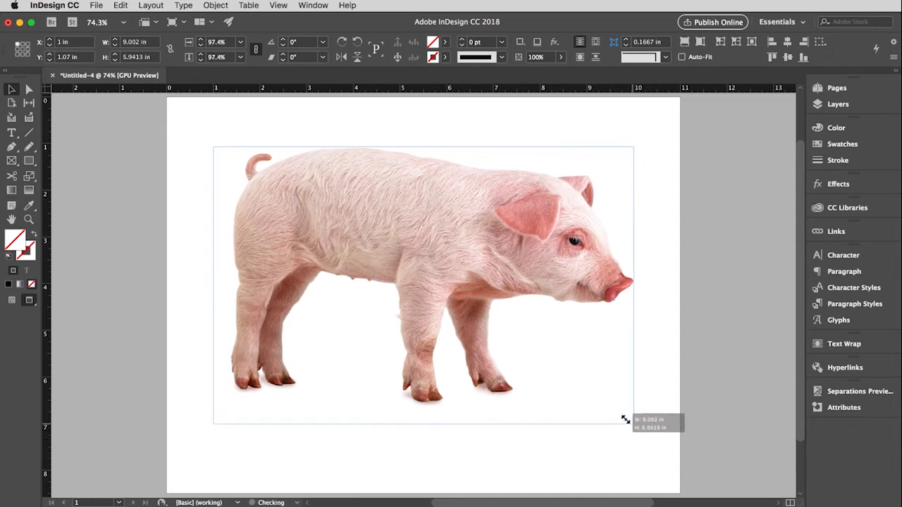
left_click_drag(632, 420, 466, 313)
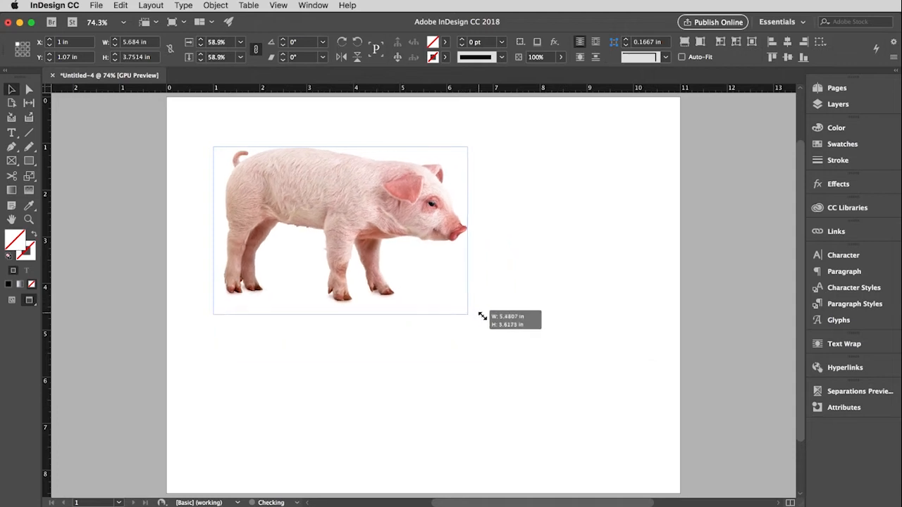
left_click_drag(468, 316, 623, 423)
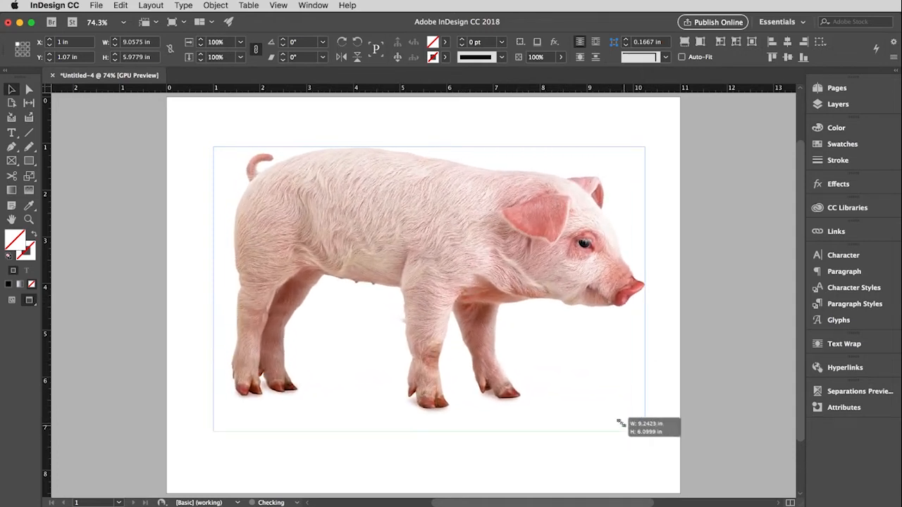
left_click_drag(621, 423, 548, 369)
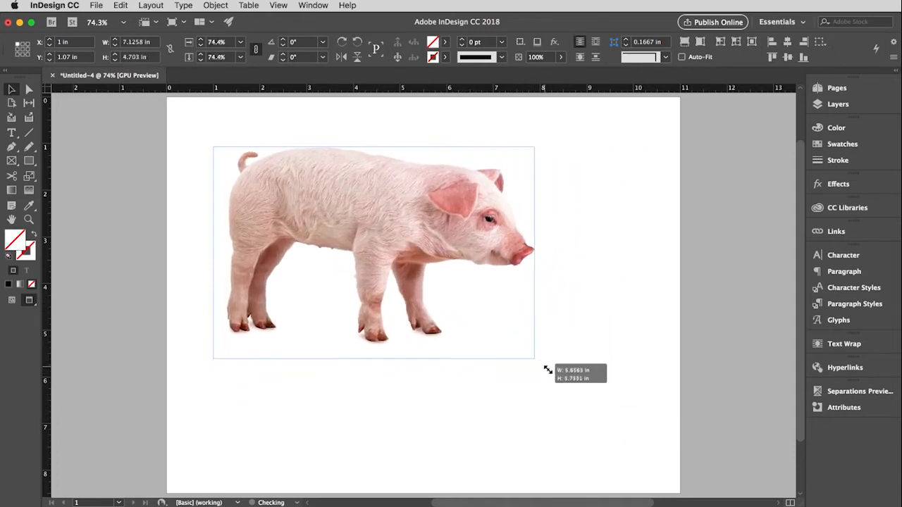
left_click_drag(535, 361, 620, 416)
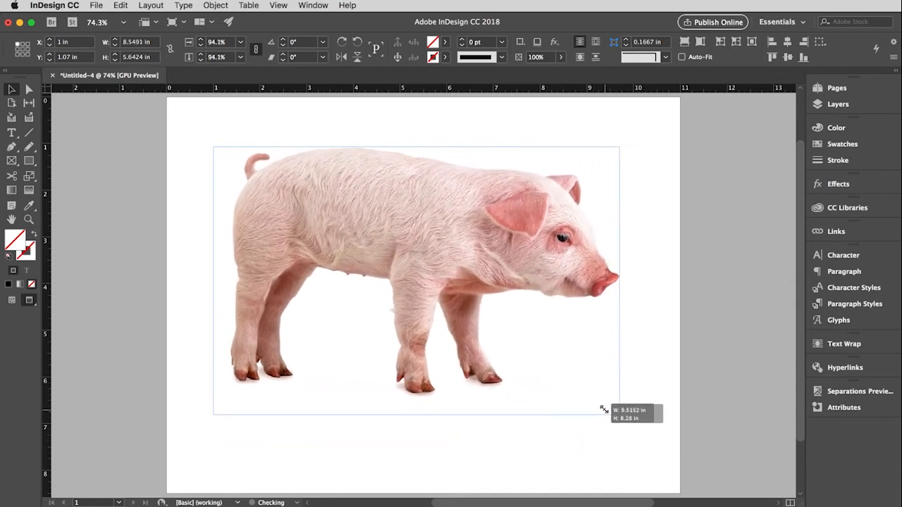
left_click_drag(620, 411, 534, 360)
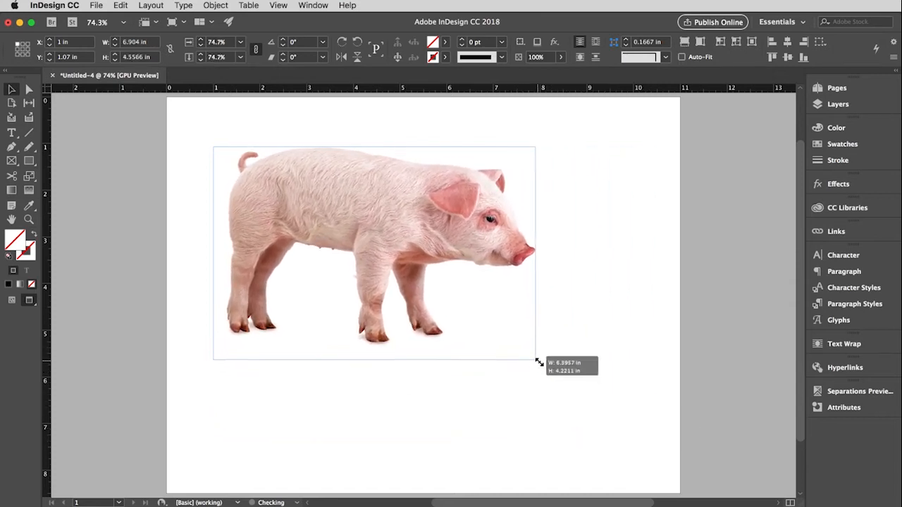
left_click_drag(536, 361, 571, 379)
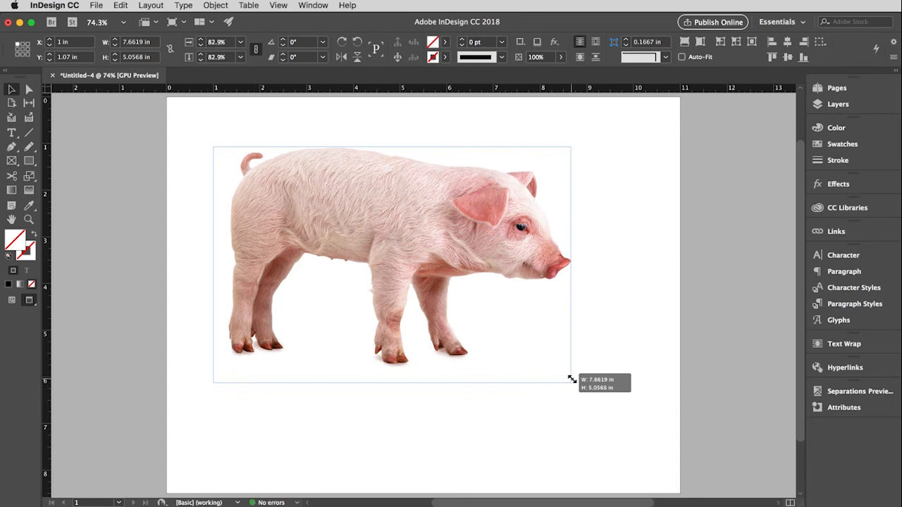
left_click_drag(571, 381, 631, 434)
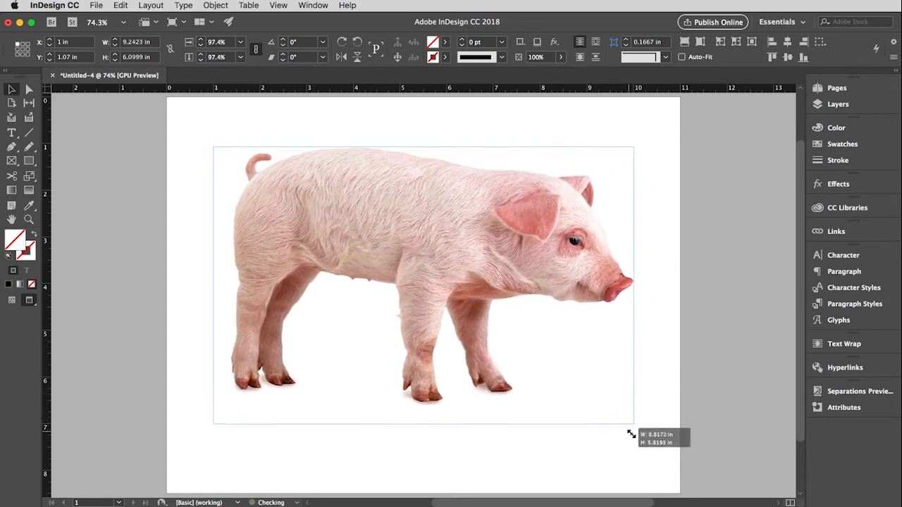
left_click_drag(633, 423, 543, 365)
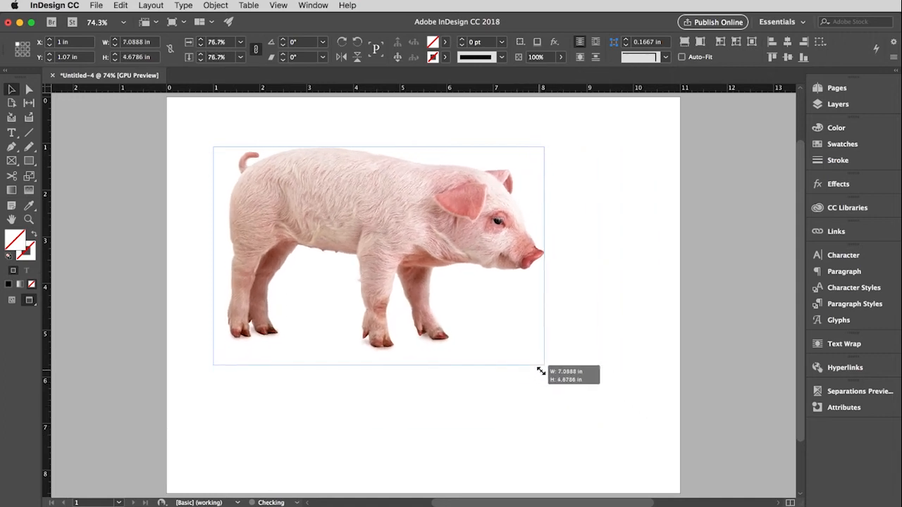
left_click_drag(542, 365, 580, 399)
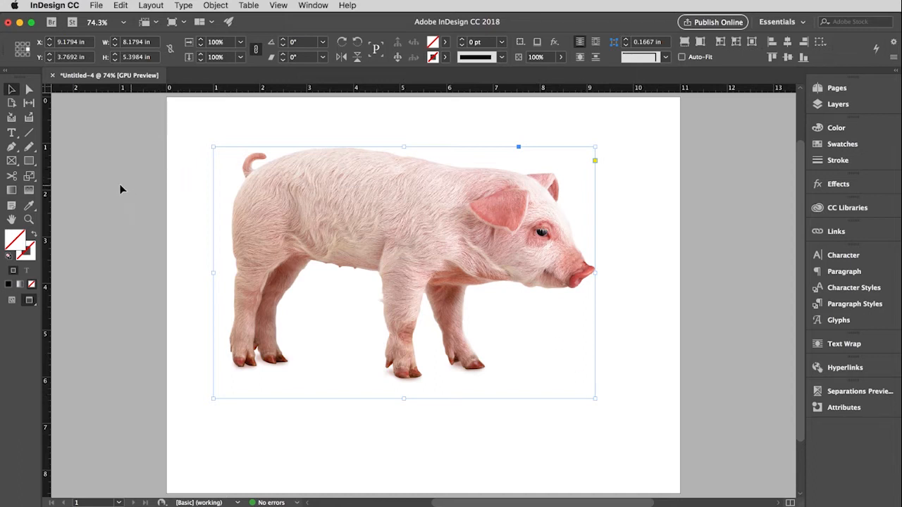
- Choose the Free Transform Tool from the Toolbox transform flyout
left_click(12, 176)
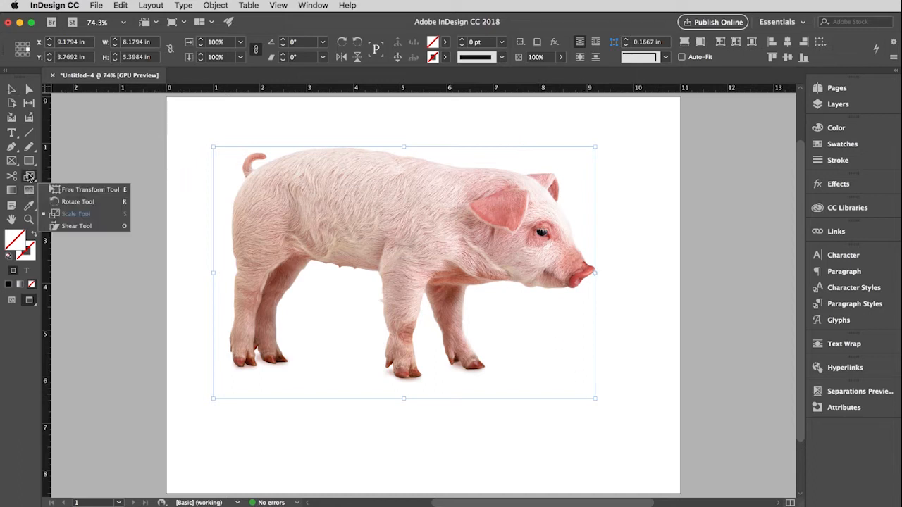
mouse_move(90, 189)
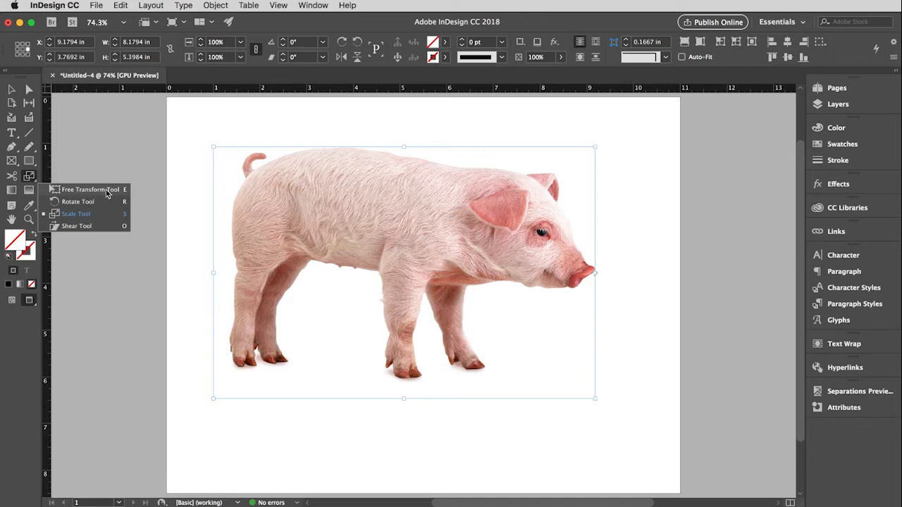
left_click(91, 189)
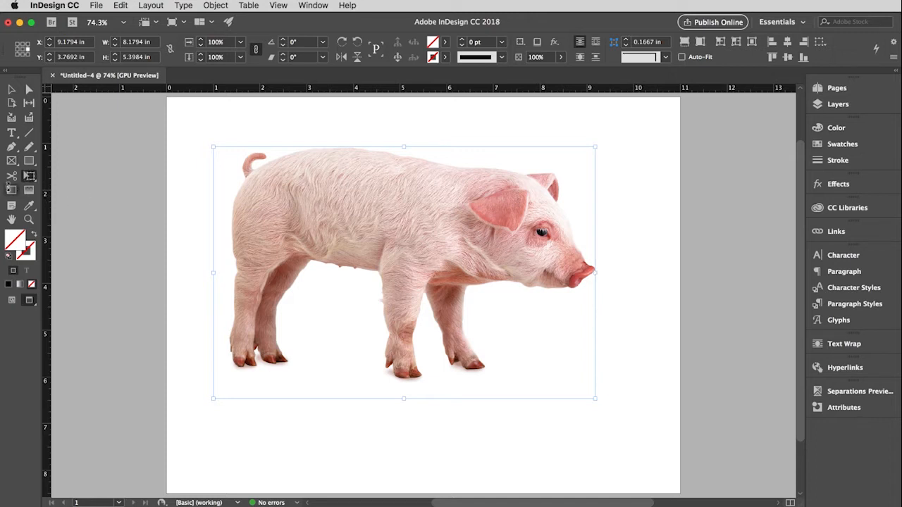
mouse_move(29, 175)
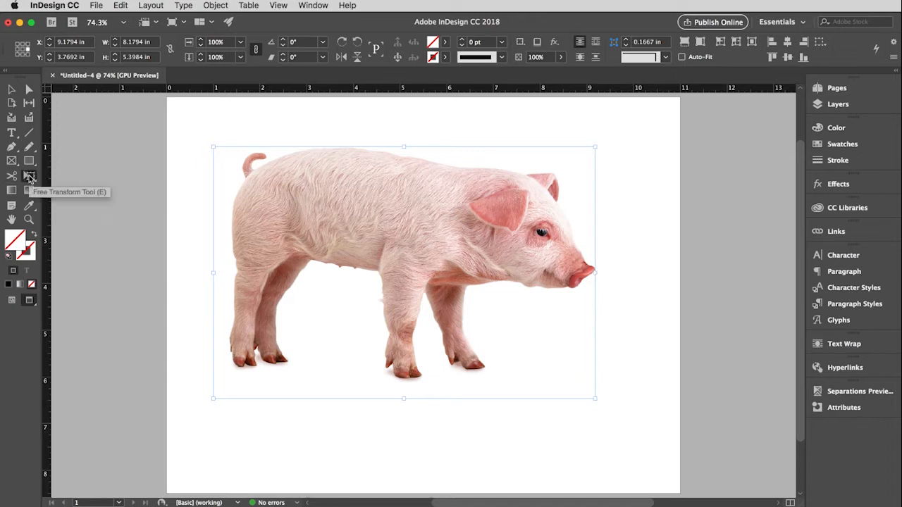
left_click(30, 174)
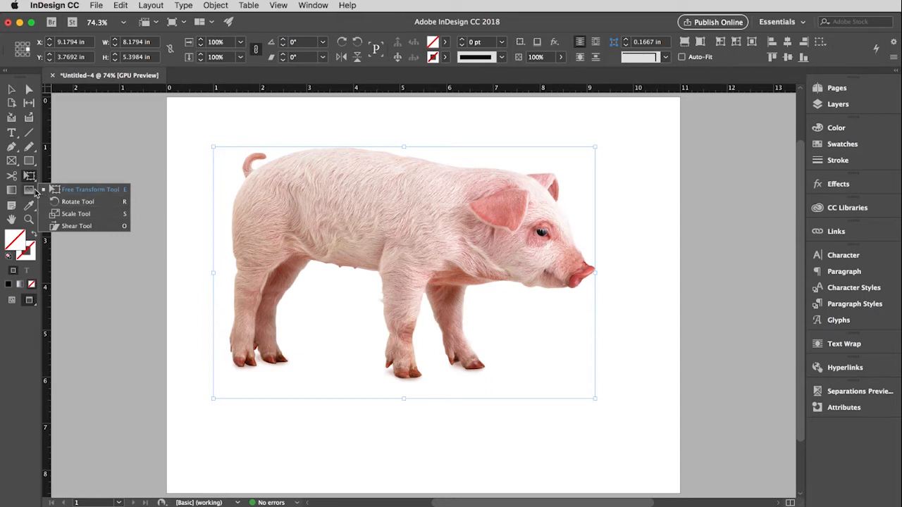
left_click(30, 175)
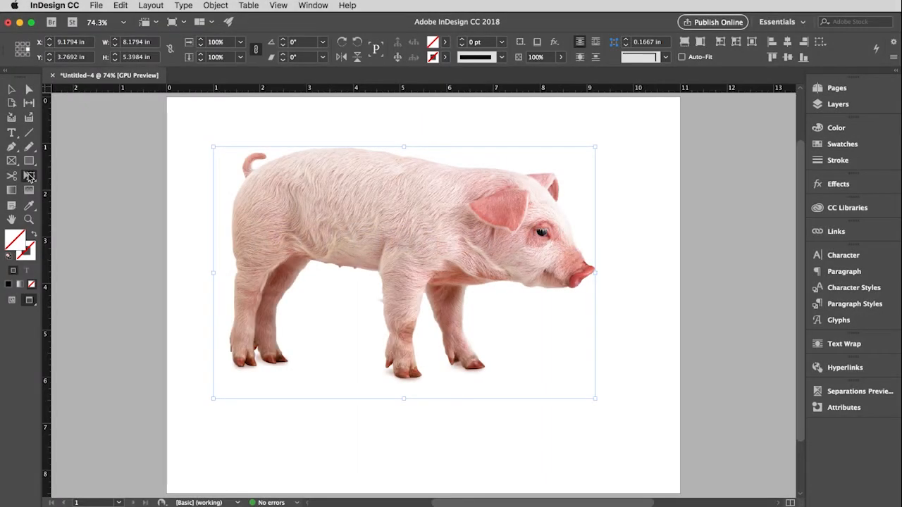
mouse_move(431, 244)
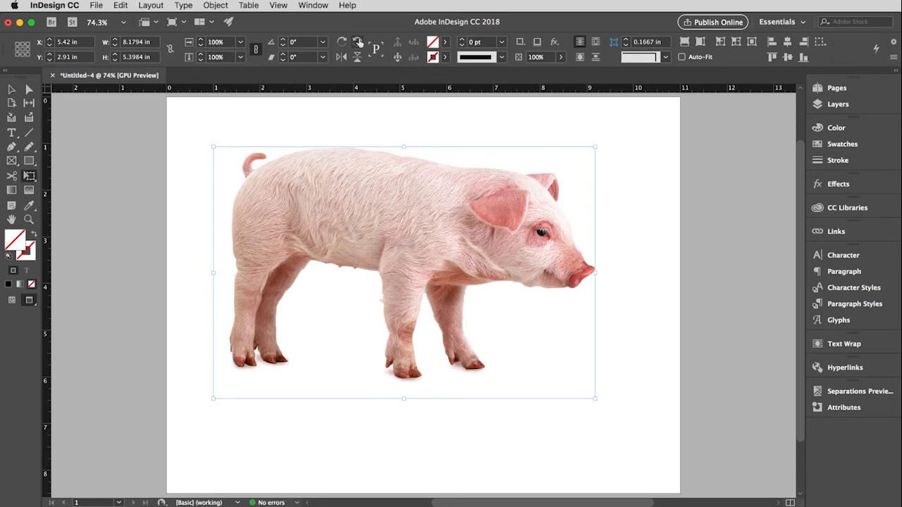
mouse_move(358, 42)
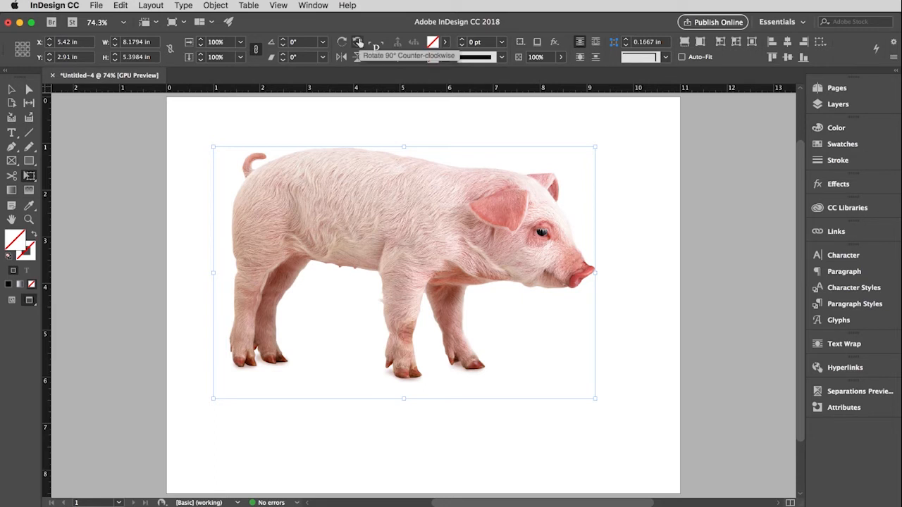
mouse_move(310, 62)
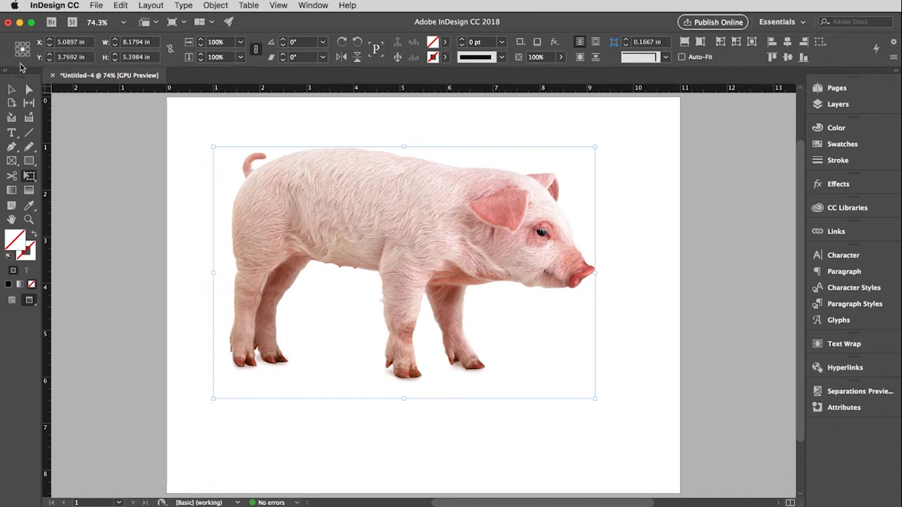
mouse_move(351, 66)
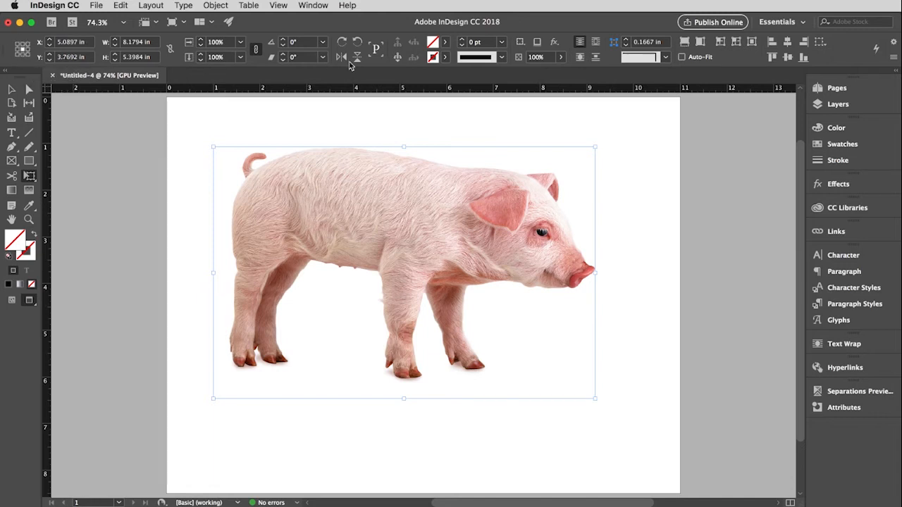
mouse_move(341, 42)
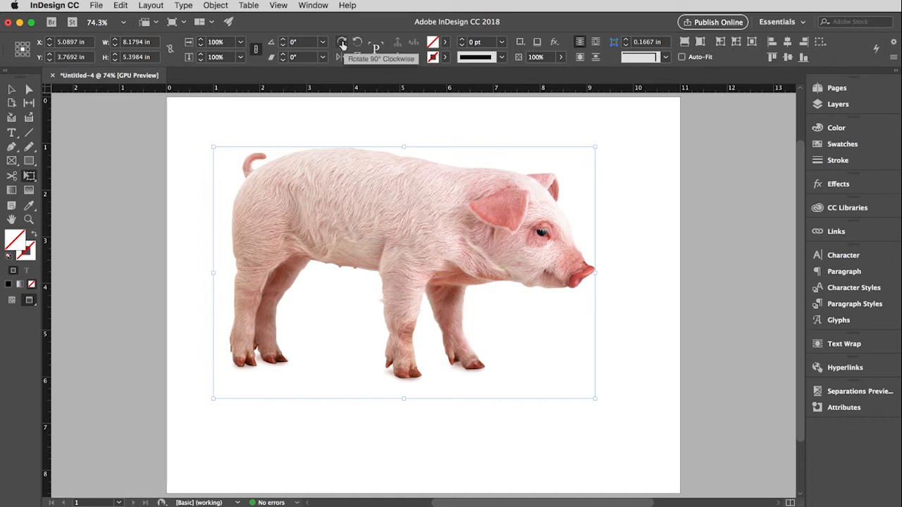
left_click(357, 42)
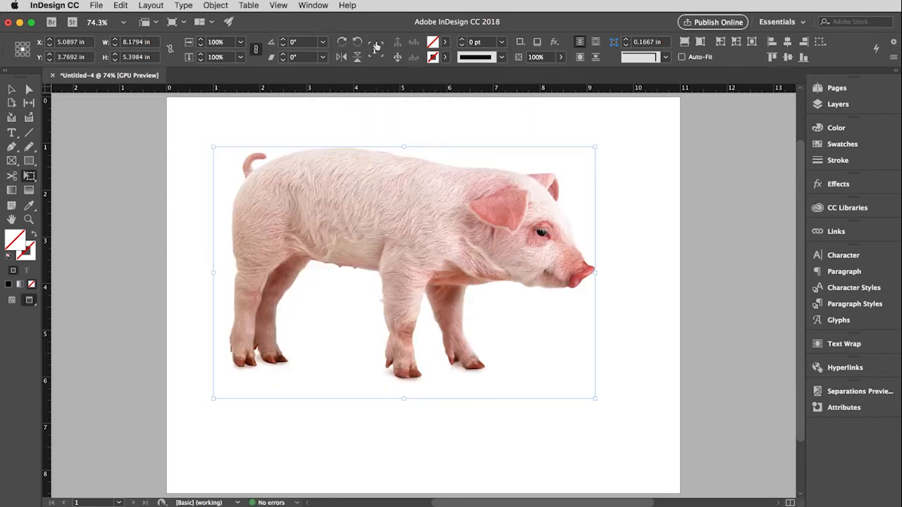
left_click(358, 43)
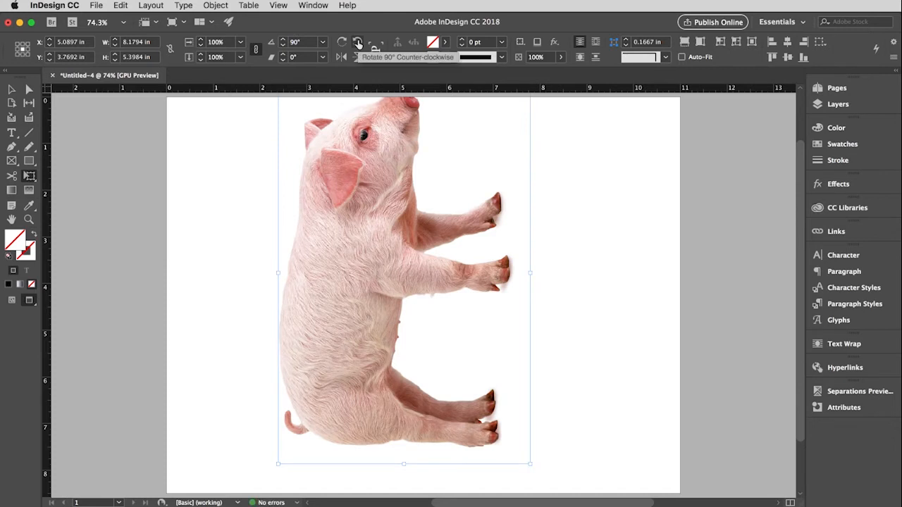
left_click(358, 42)
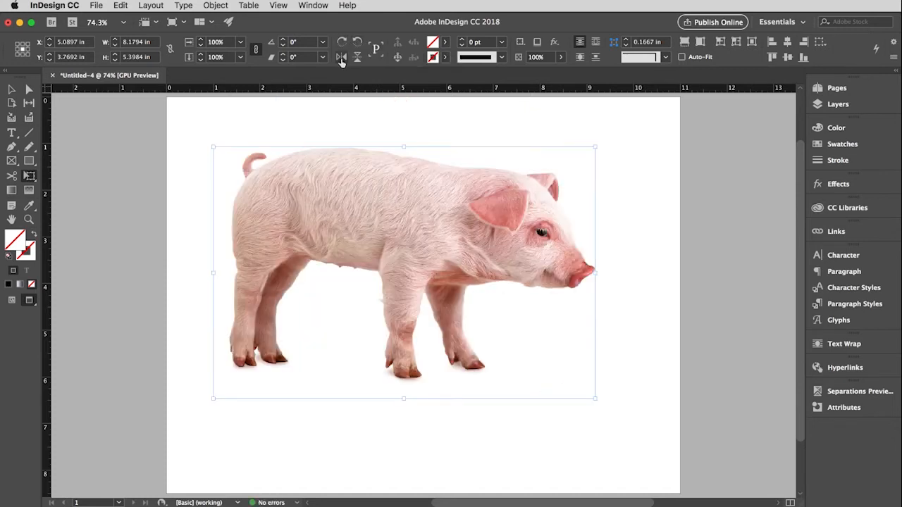
mouse_move(341, 58)
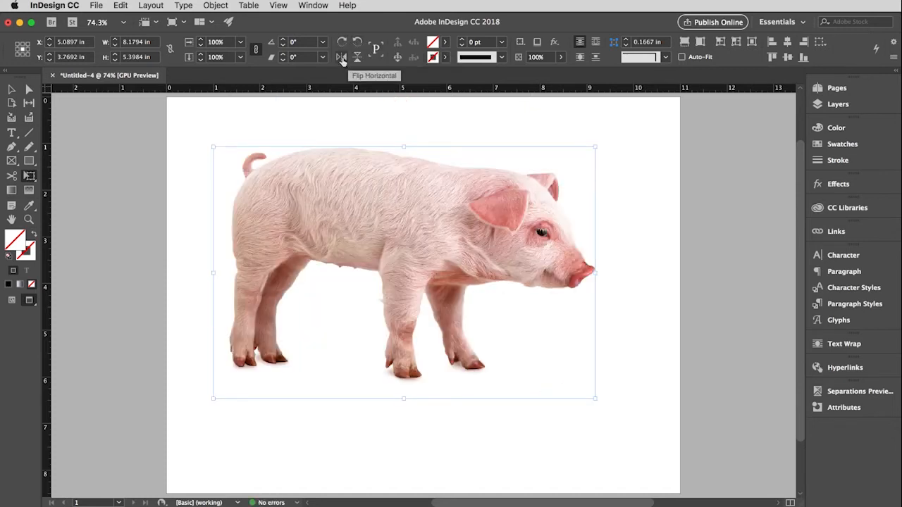
left_click(341, 56)
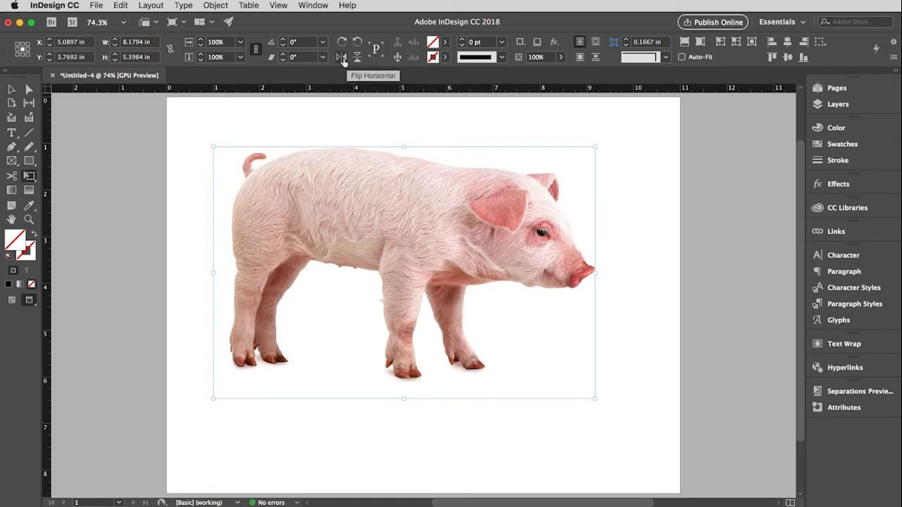
left_click(341, 57)
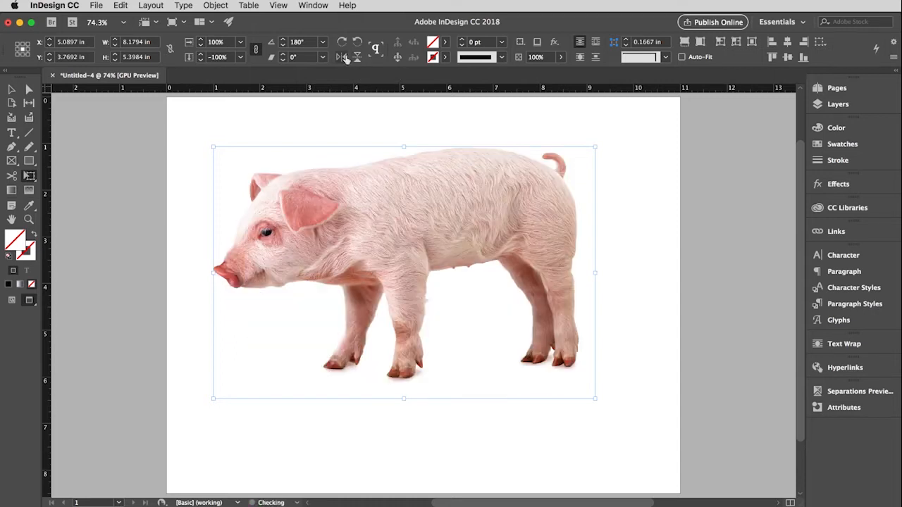
left_click(341, 56)
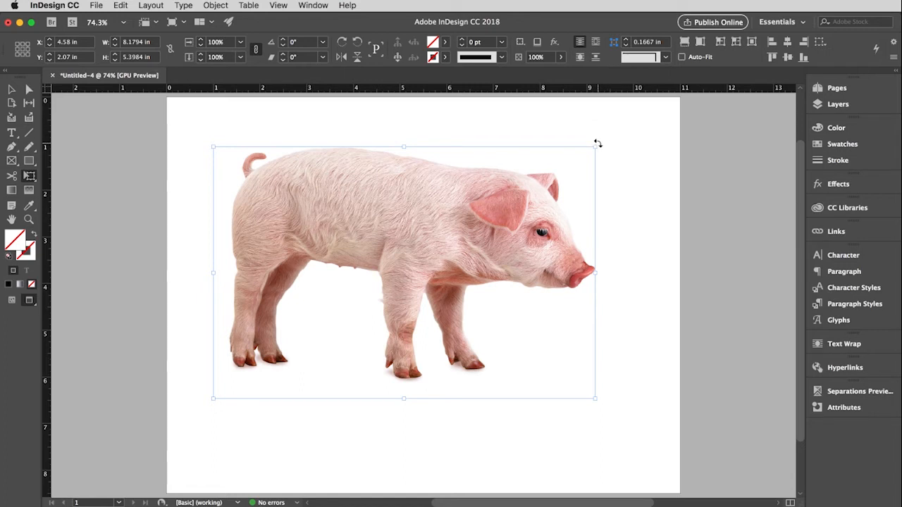
- Rotate the pig freely from outside a corner handle through several angles to a steep downward tilt
left_click_drag(595, 145, 604, 159)
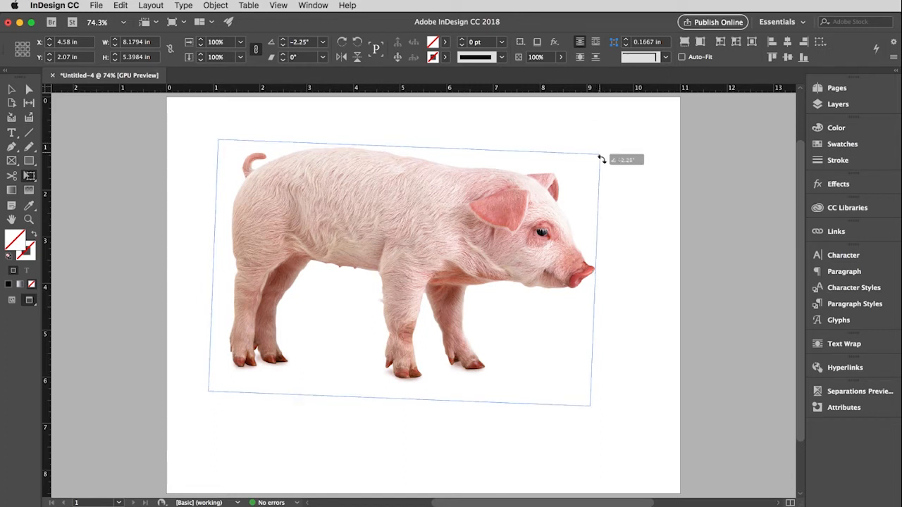
left_click_drag(600, 159, 632, 340)
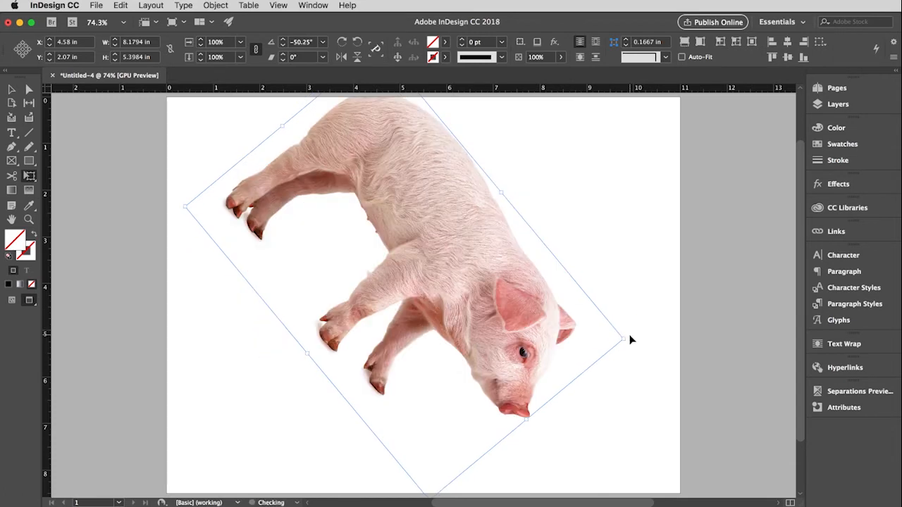
left_click_drag(627, 339, 628, 324)
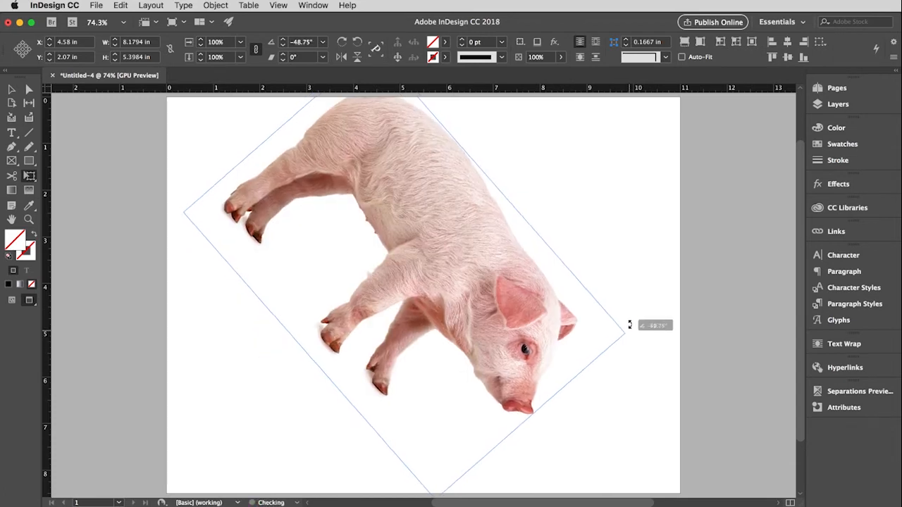
left_click_drag(629, 324, 541, 119)
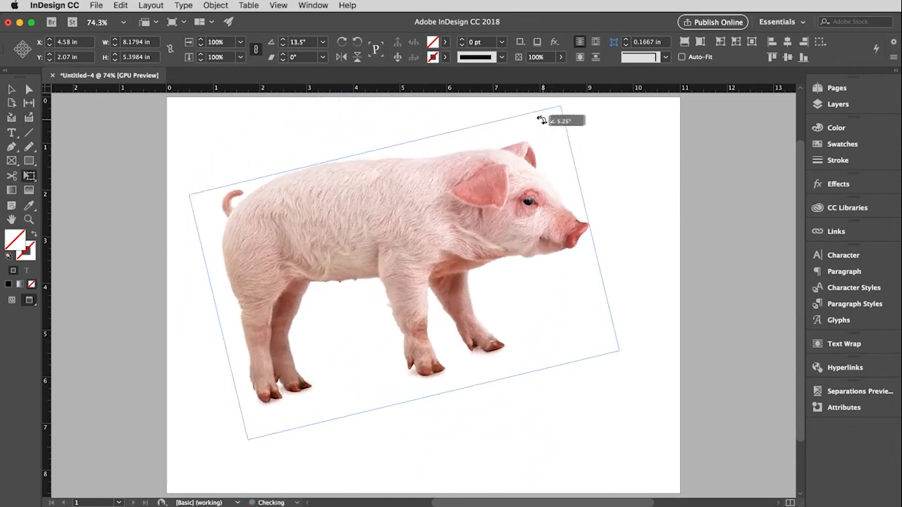
left_click_drag(542, 120, 572, 238)
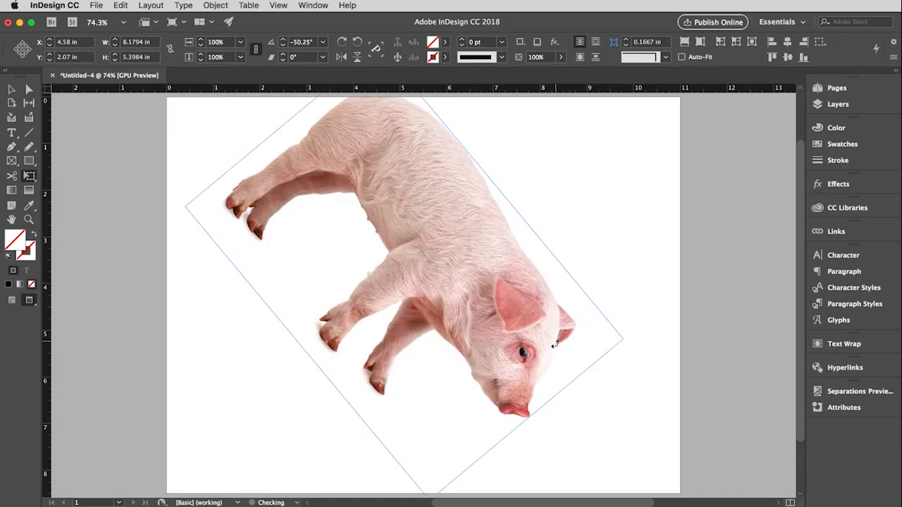
left_click_drag(552, 345, 628, 234)
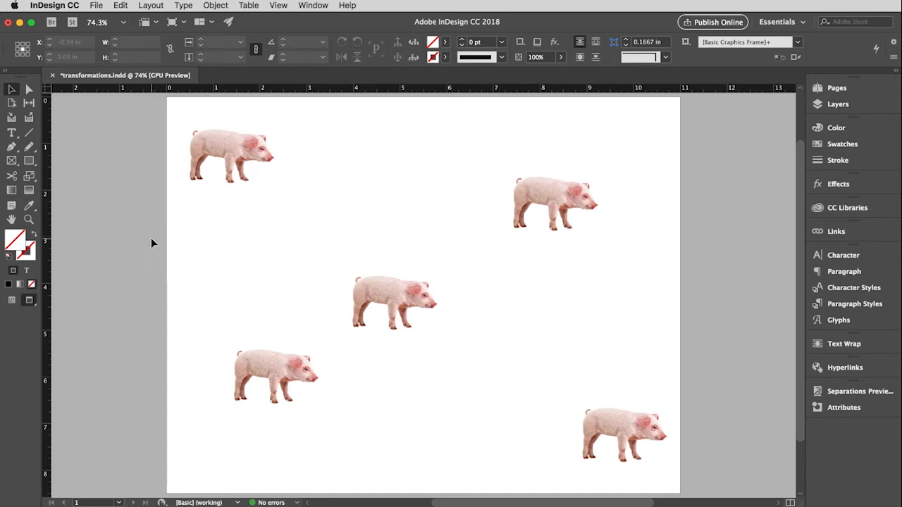
- Drag the center pig up and left toward the top-left pig, then reach for the View menu
left_click(392, 303)
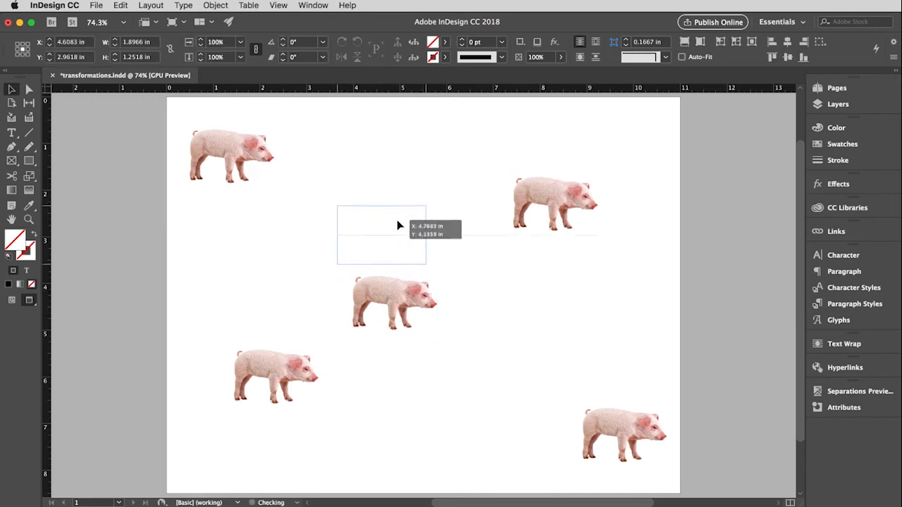
left_click_drag(397, 225, 275, 214)
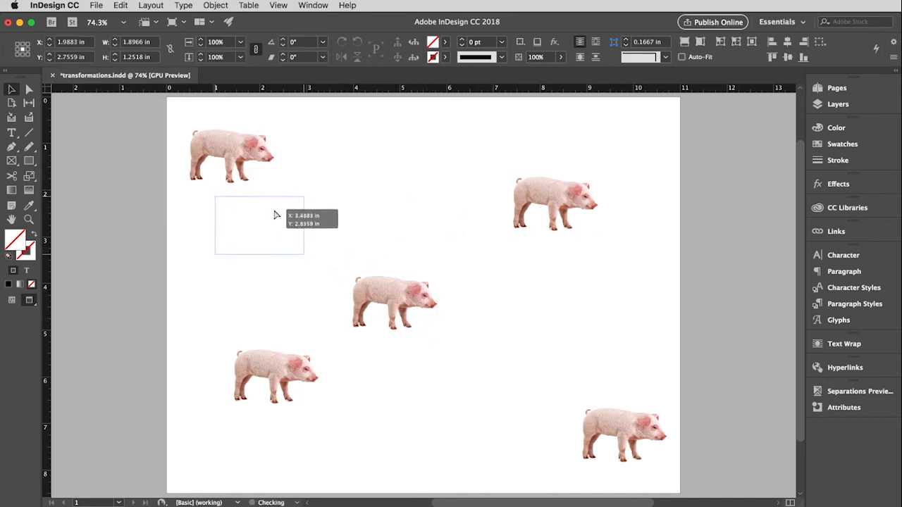
left_click_drag(393, 302, 352, 226)
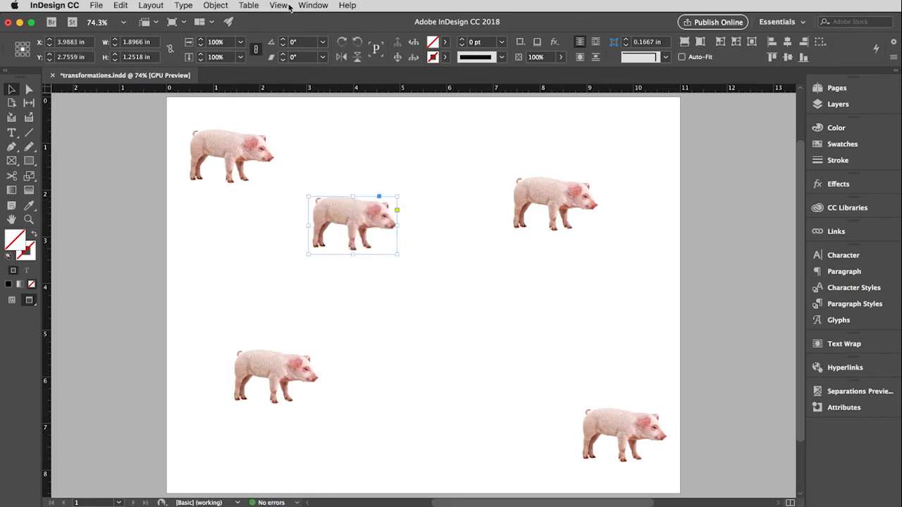
left_click(278, 5)
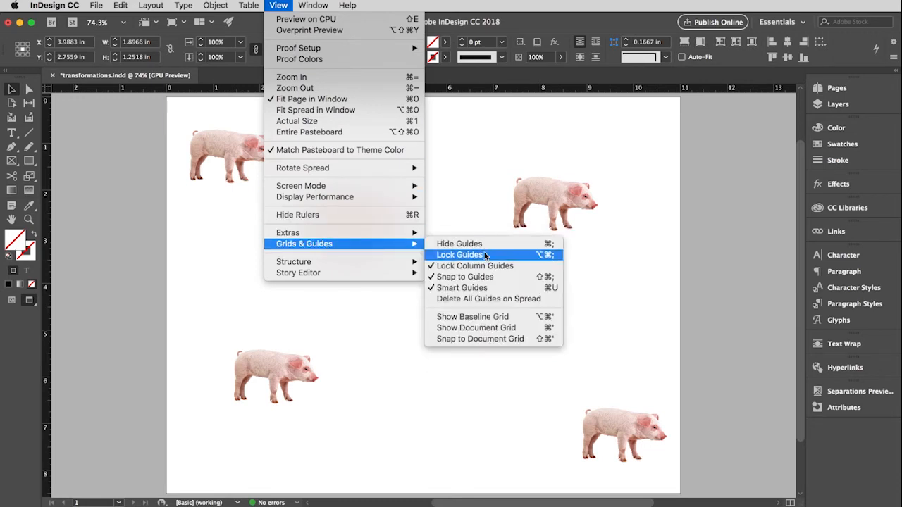
mouse_move(462, 288)
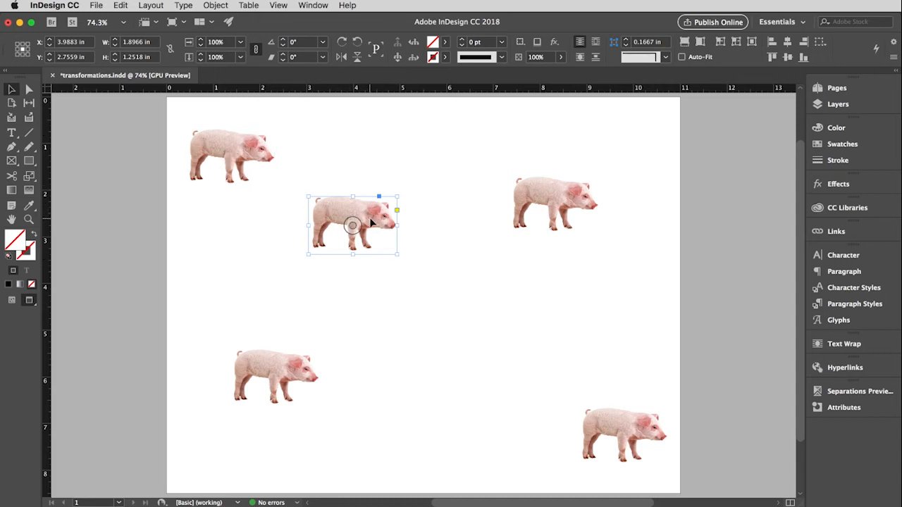
- Drag two pigs level beside the first pig using Smart Guides, forming a row of three
left_click_drag(352, 226, 346, 215)
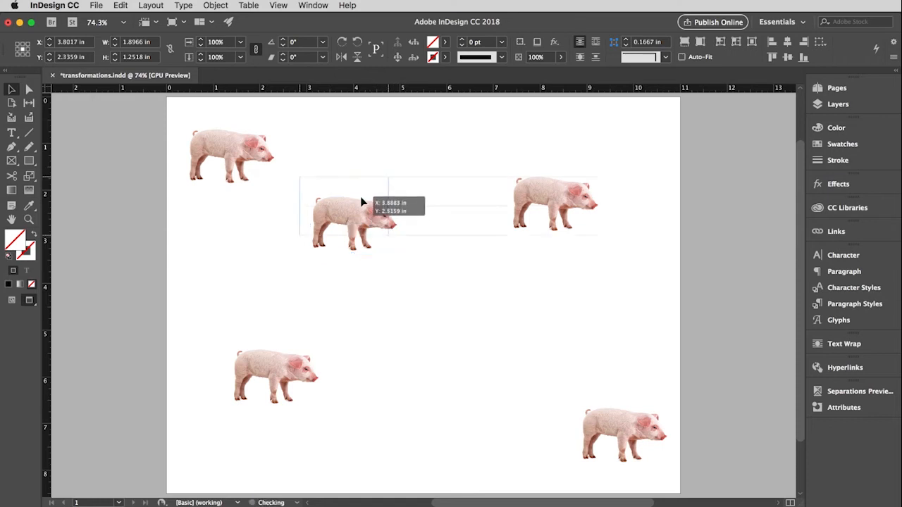
left_click_drag(360, 204, 352, 160)
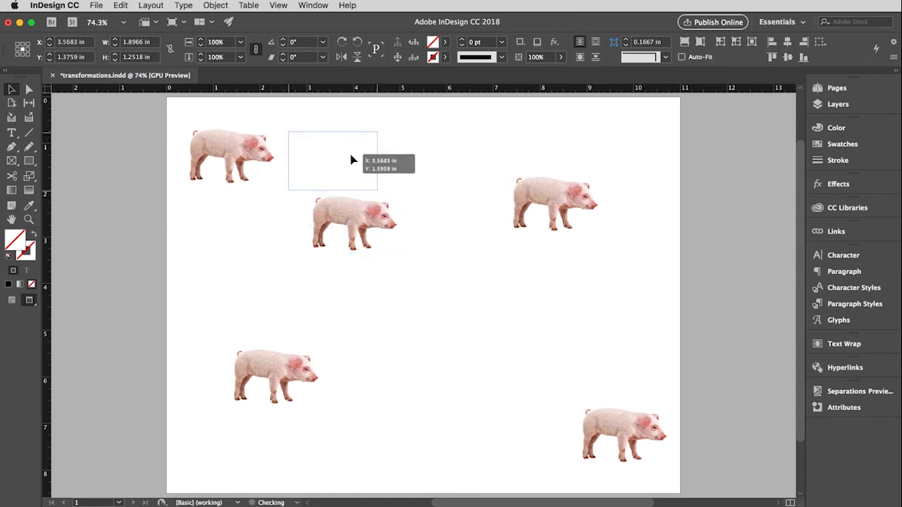
left_click_drag(352, 158, 288, 158)
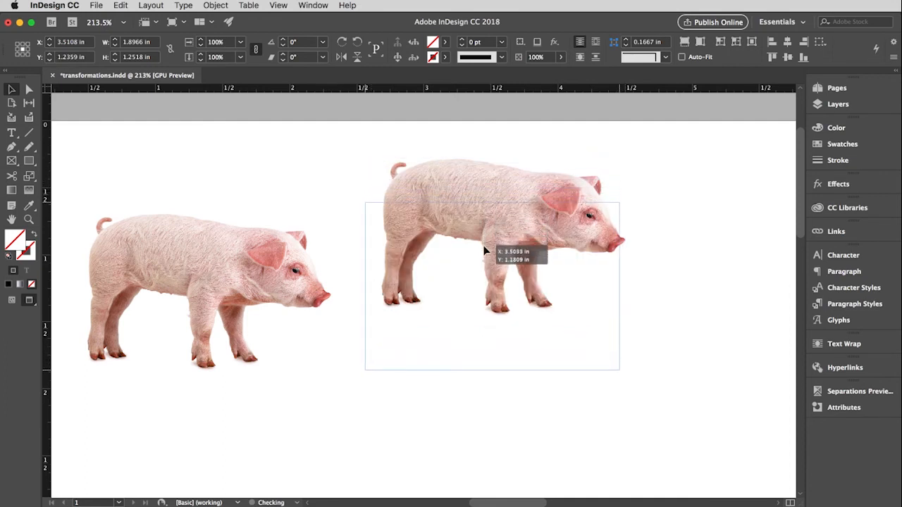
left_click_drag(485, 251, 491, 271)
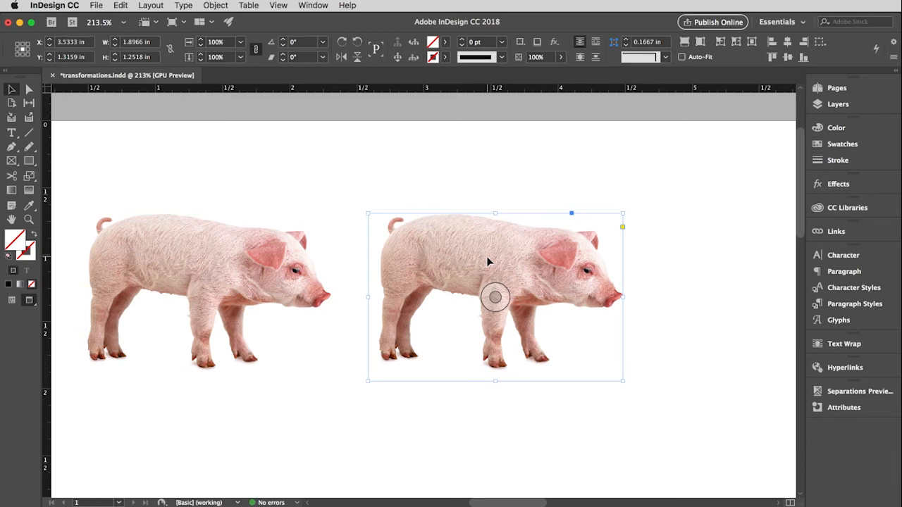
mouse_move(530, 273)
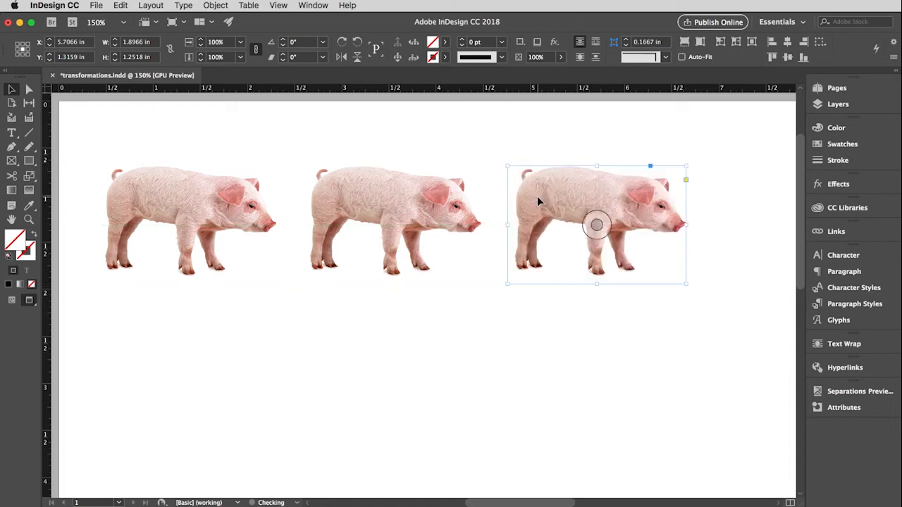
left_click(674, 381)
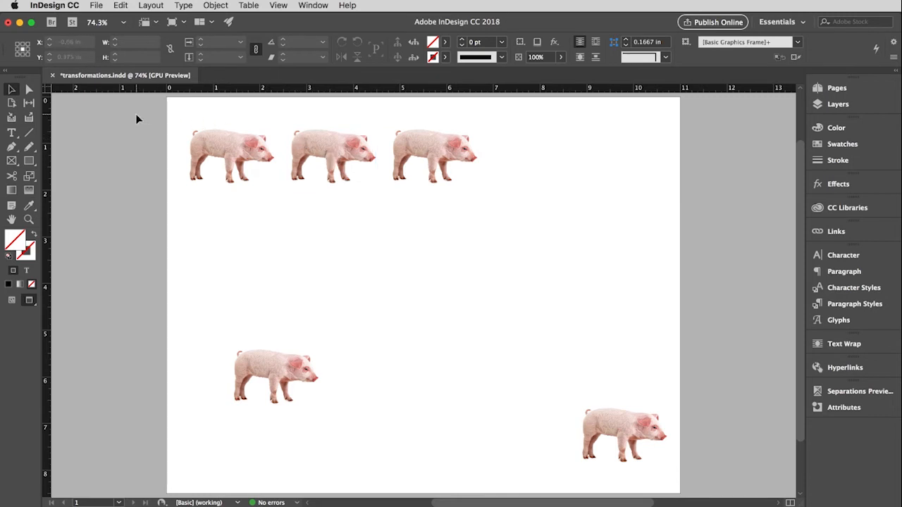
- Marquee-select all five pig images at once
left_click_drag(138, 118, 576, 366)
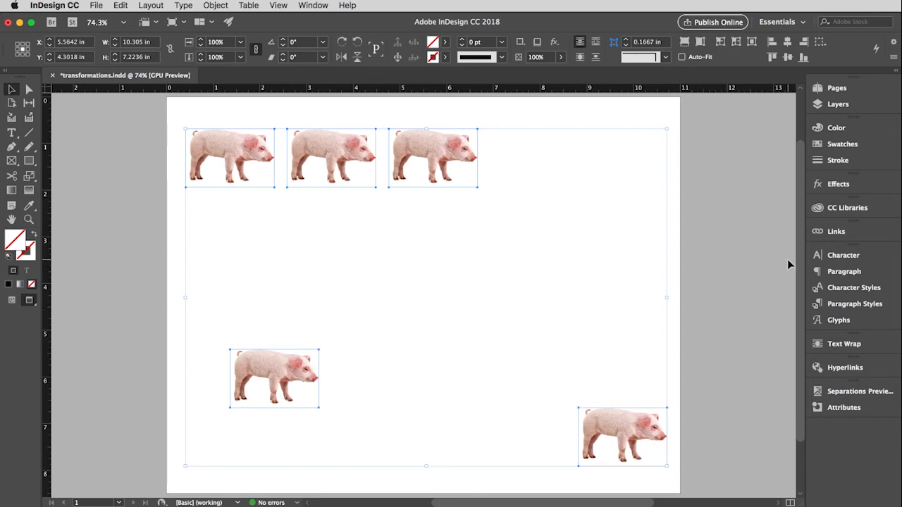
mouse_move(872, 425)
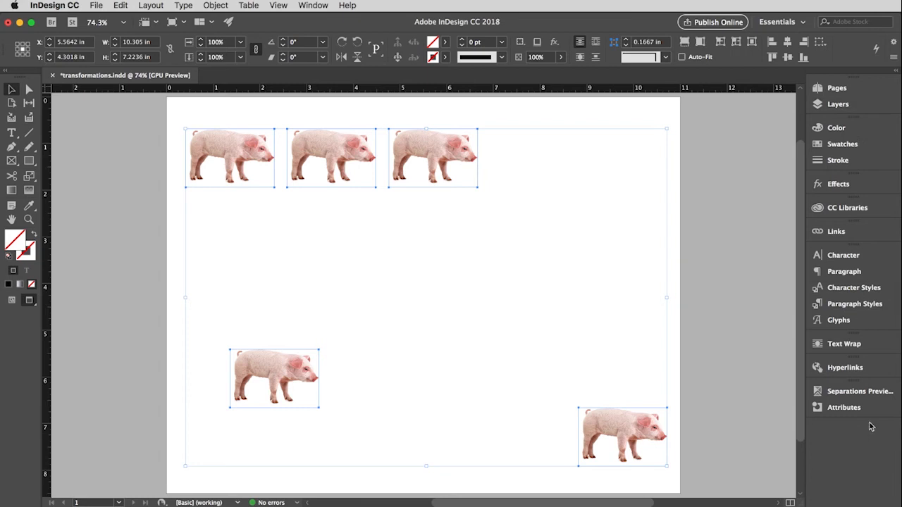
- Show the Align panel from the Window menu, drag it into the right-hand dock and expand it
left_click(313, 6)
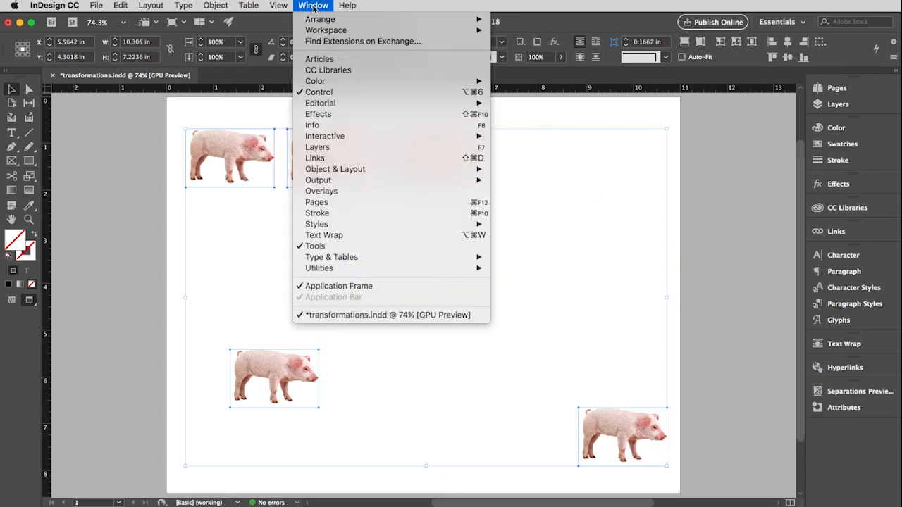
mouse_move(335, 170)
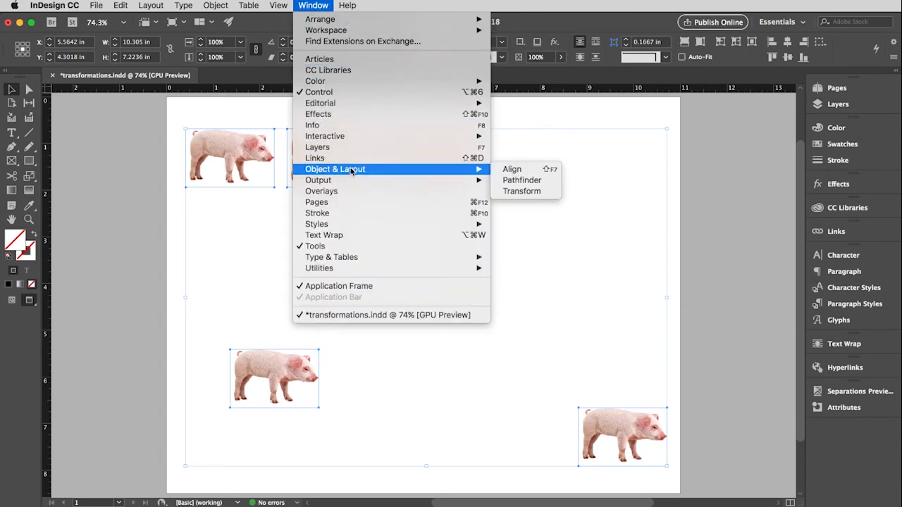
left_click(511, 169)
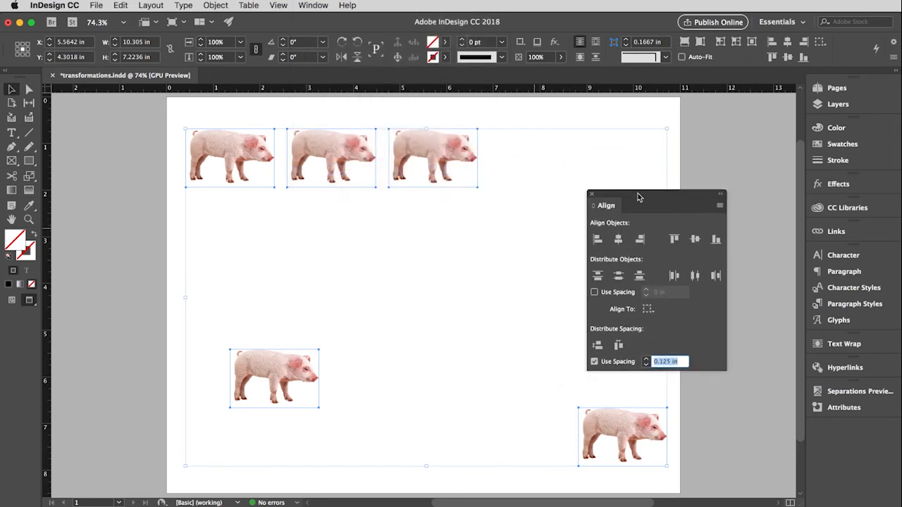
left_click_drag(606, 206, 664, 203)
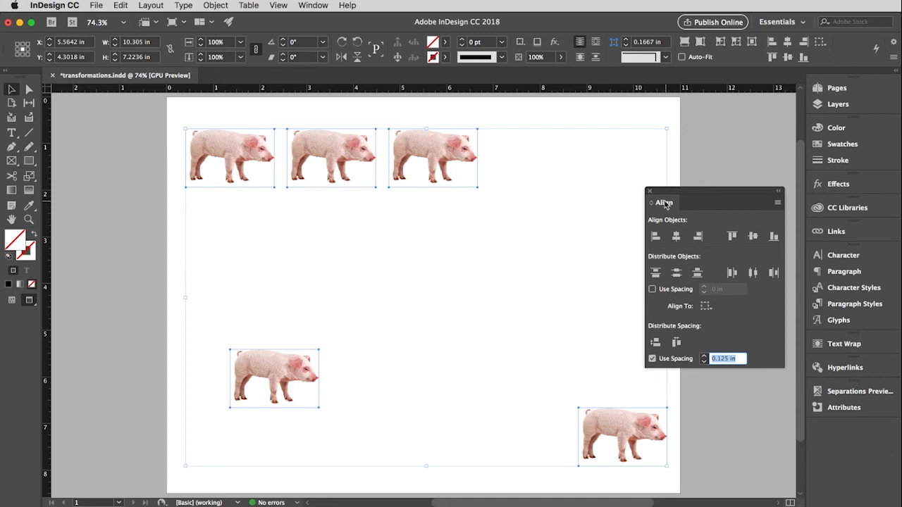
mouse_move(661, 203)
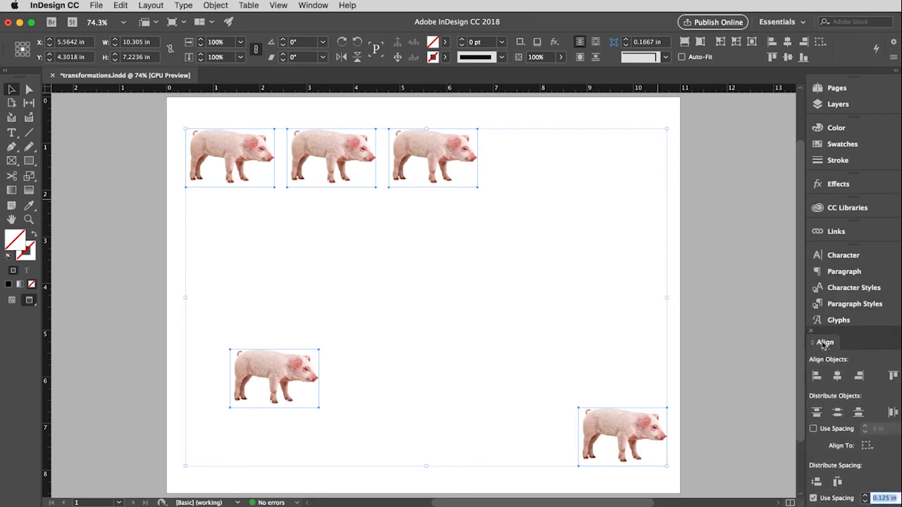
left_click(824, 331)
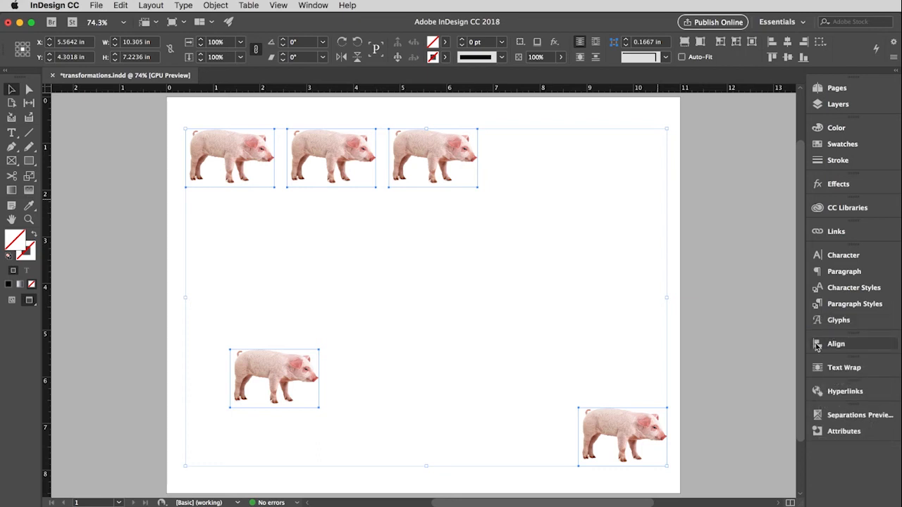
left_click(836, 344)
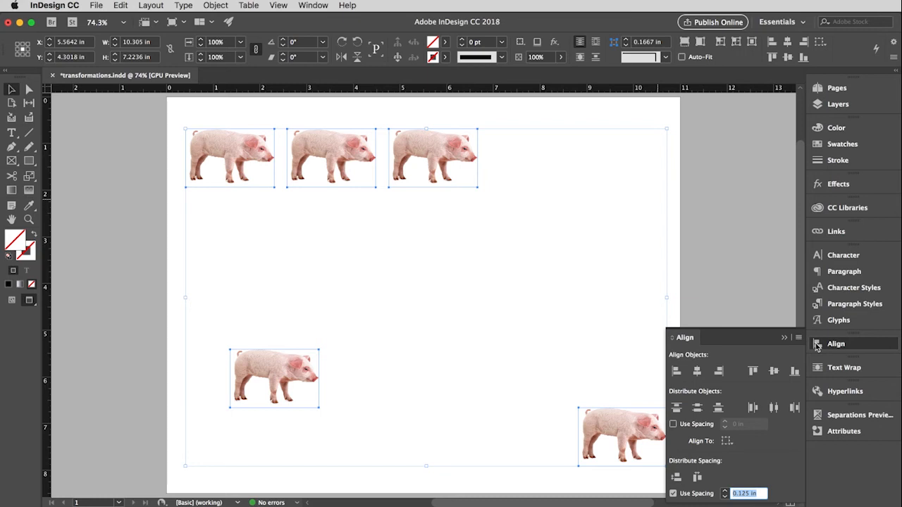
mouse_move(692, 92)
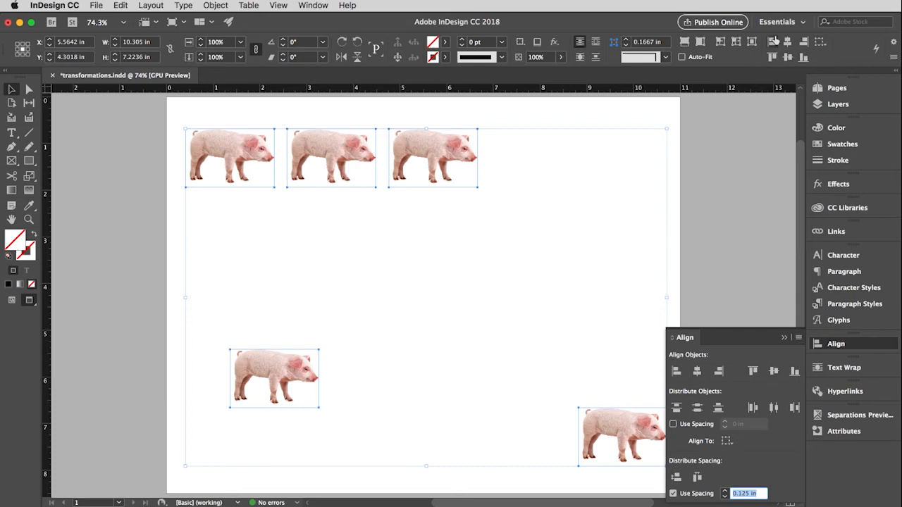
mouse_move(787, 57)
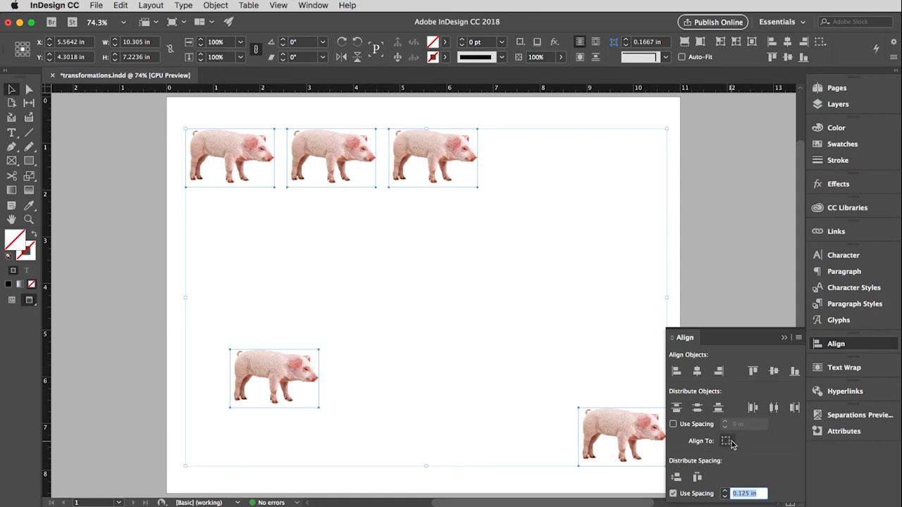
- Set Align To to Align to Page, then align top edges and left edges so all pigs stack in the corner
left_click(728, 441)
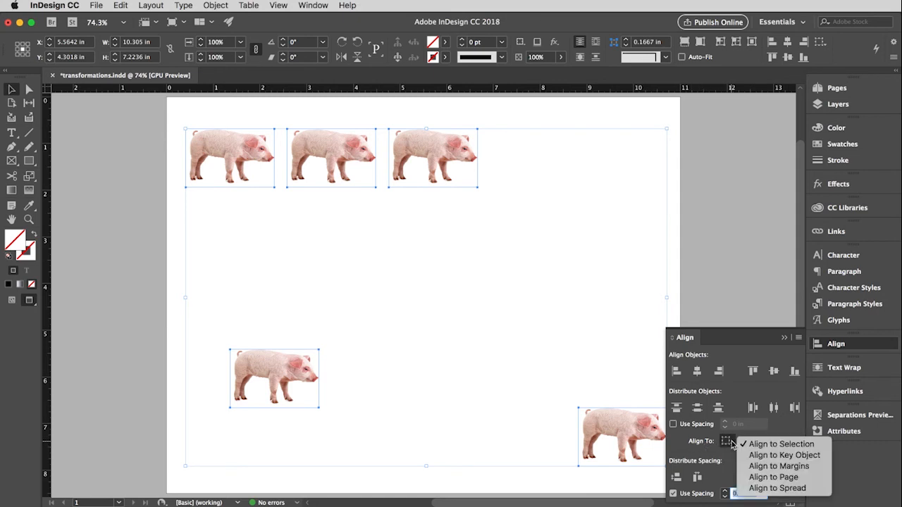
mouse_move(783, 444)
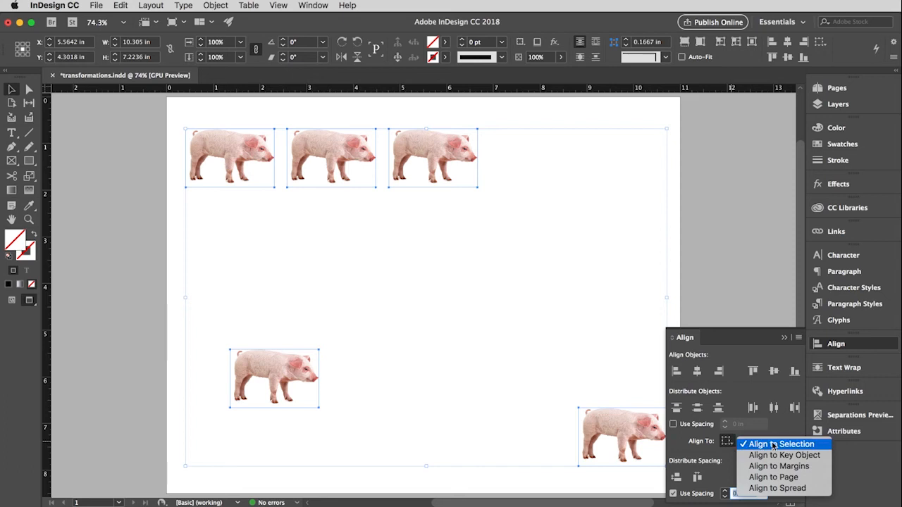
mouse_move(776, 446)
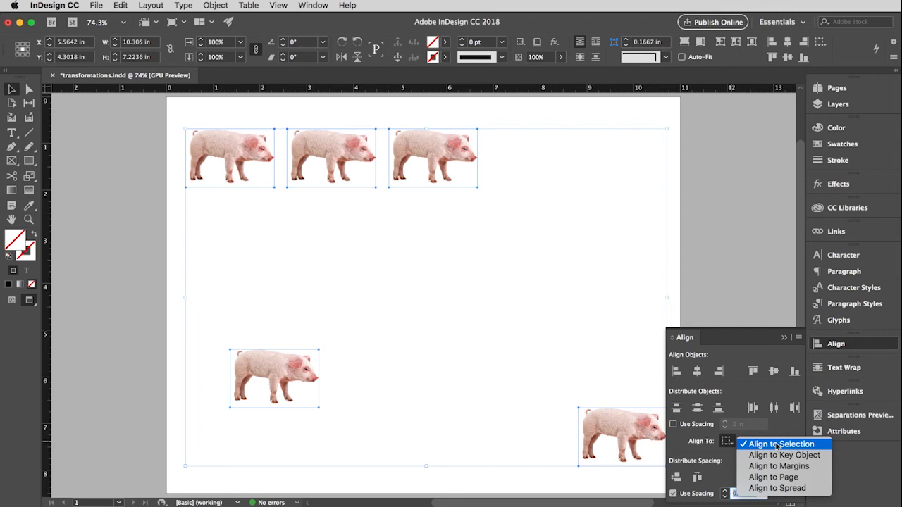
mouse_move(772, 476)
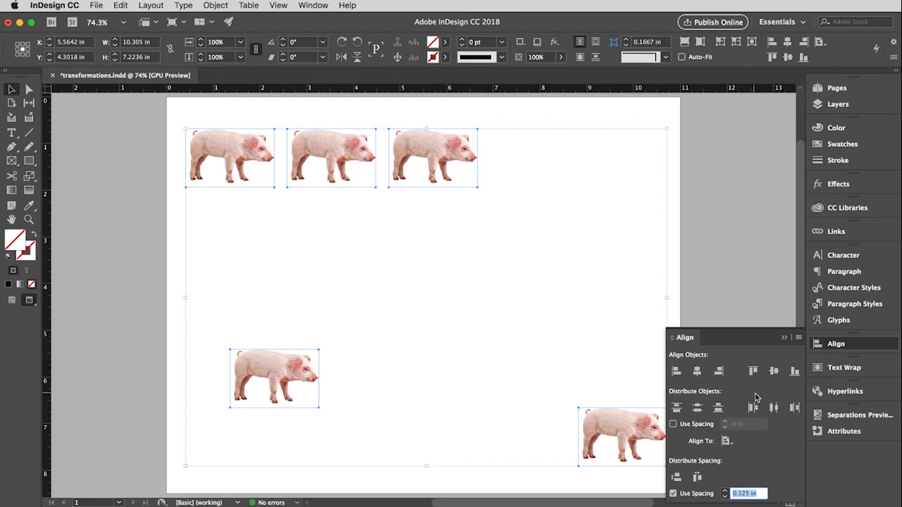
left_click(753, 372)
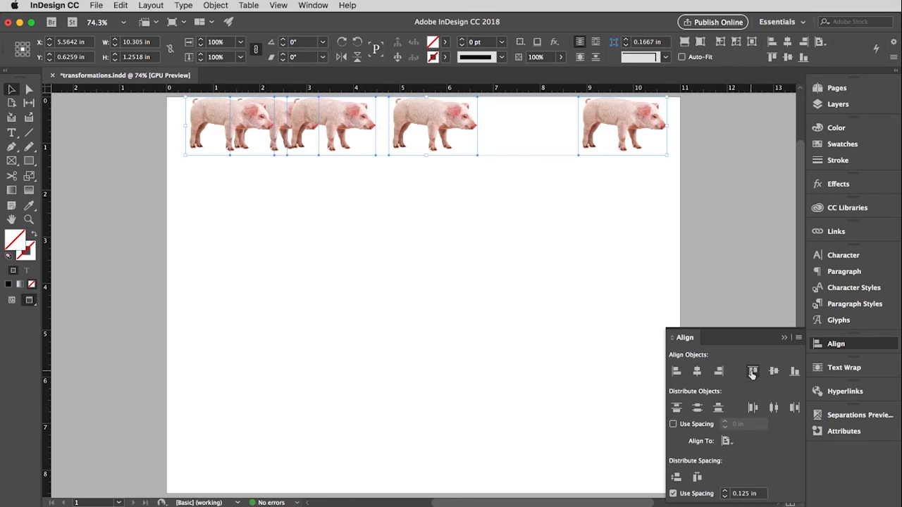
mouse_move(677, 372)
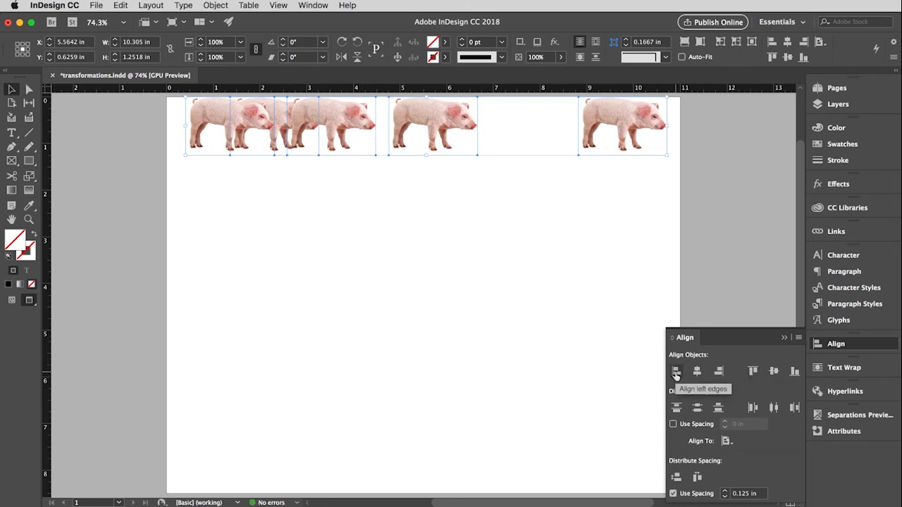
left_click(675, 372)
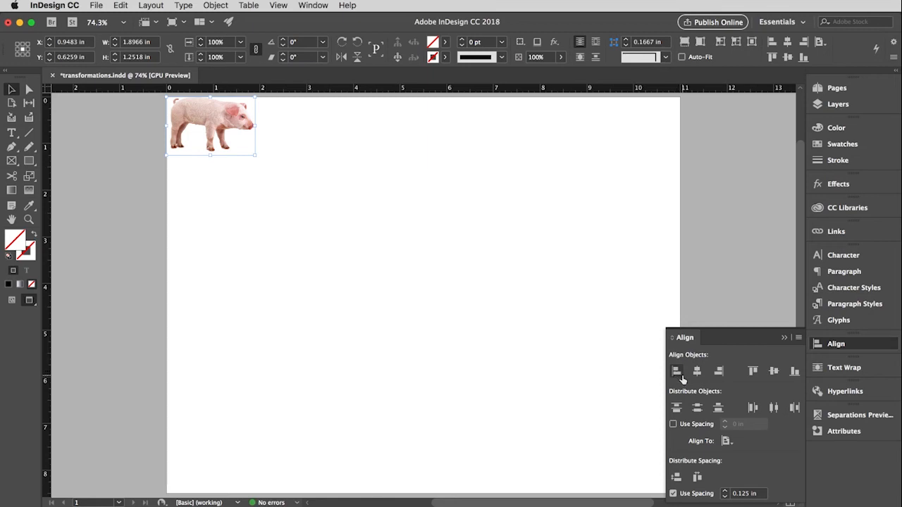
left_click(727, 440)
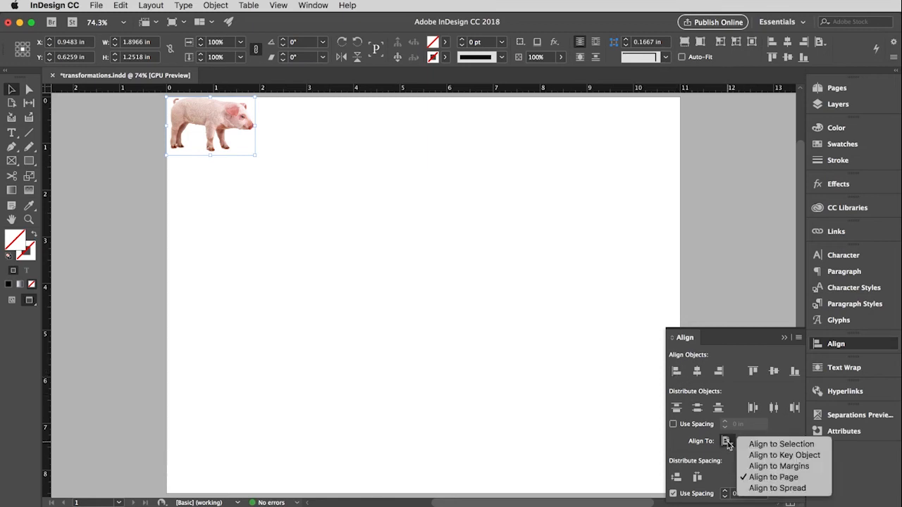
mouse_move(781, 444)
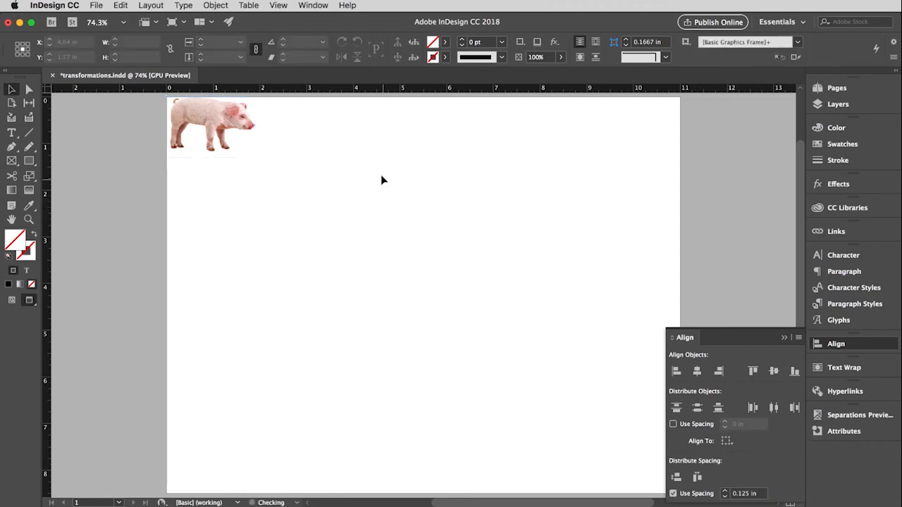
- Move one pig to the top-right corner, then align top edges and distribute horizontal centers
left_click_drag(344, 103, 430, 154)
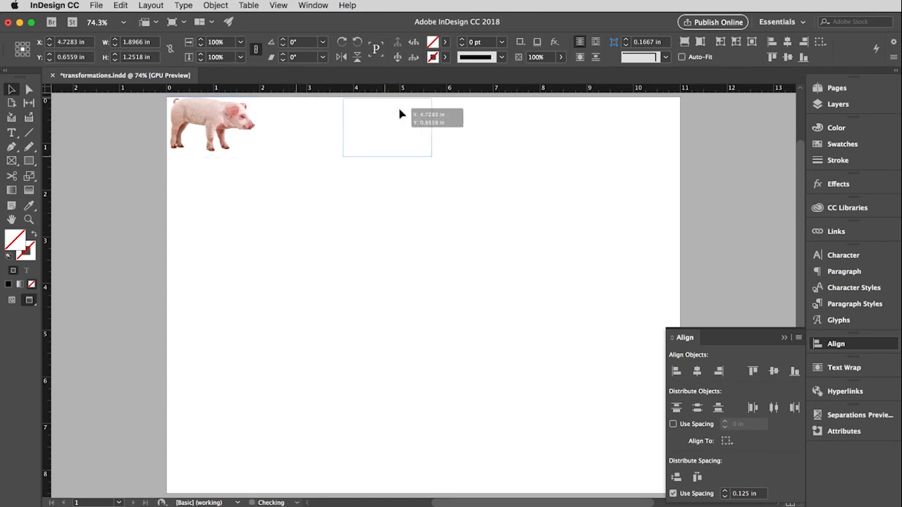
left_click_drag(402, 127, 628, 134)
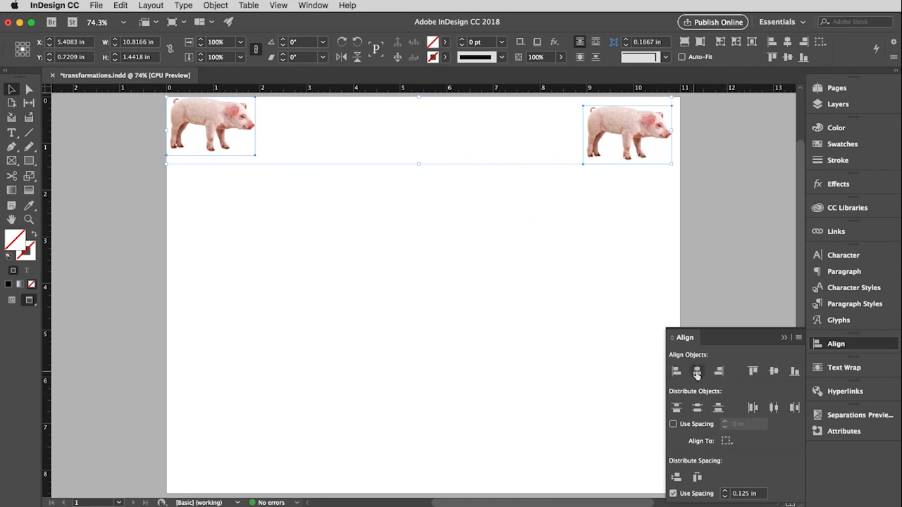
left_click(753, 372)
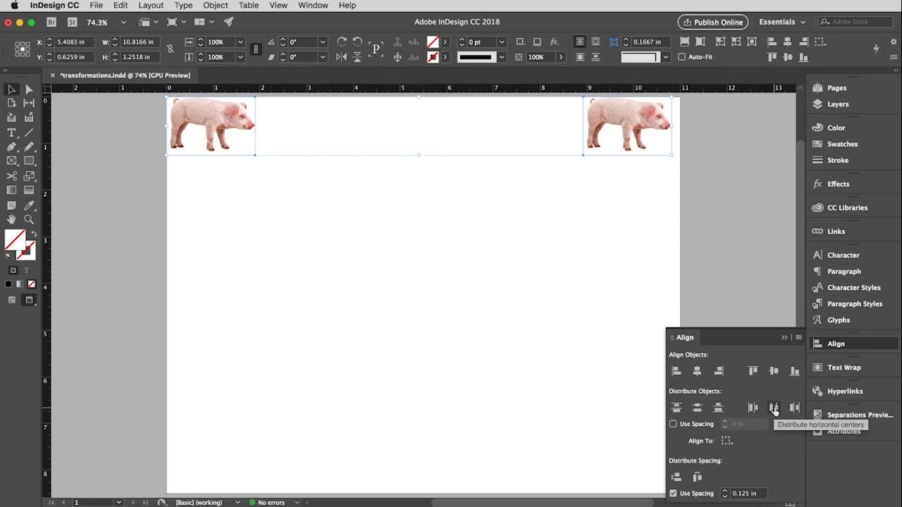
left_click(773, 407)
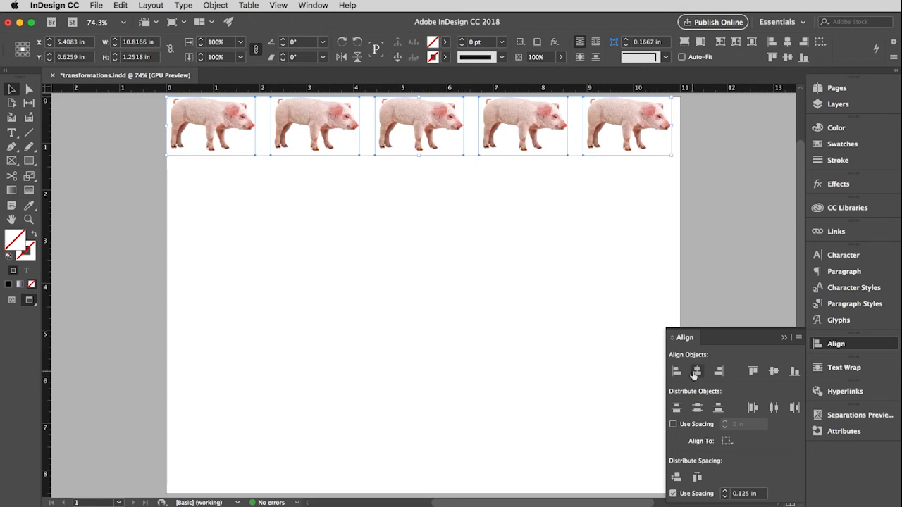
left_click(674, 493)
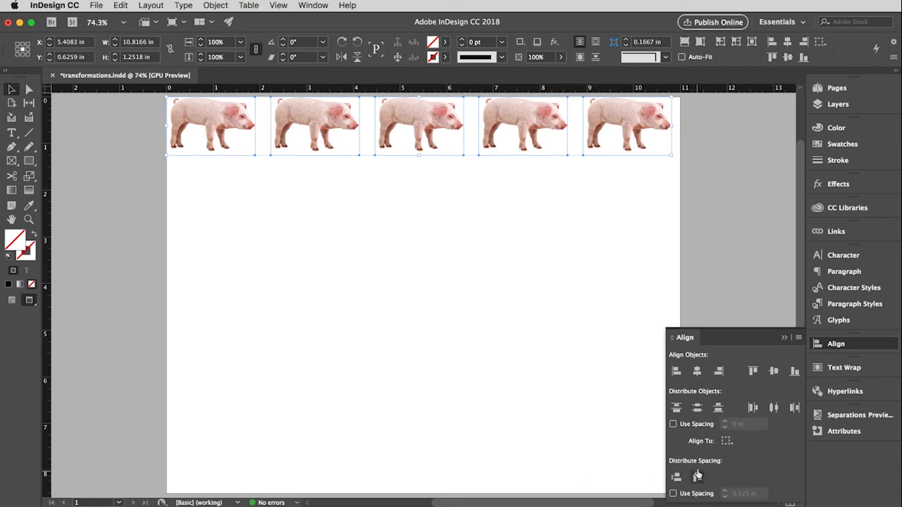
mouse_move(316, 127)
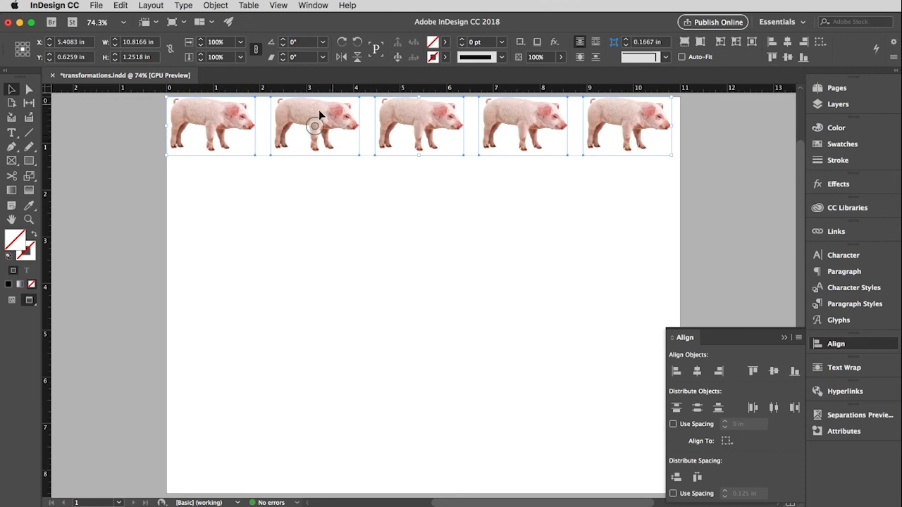
mouse_move(373, 185)
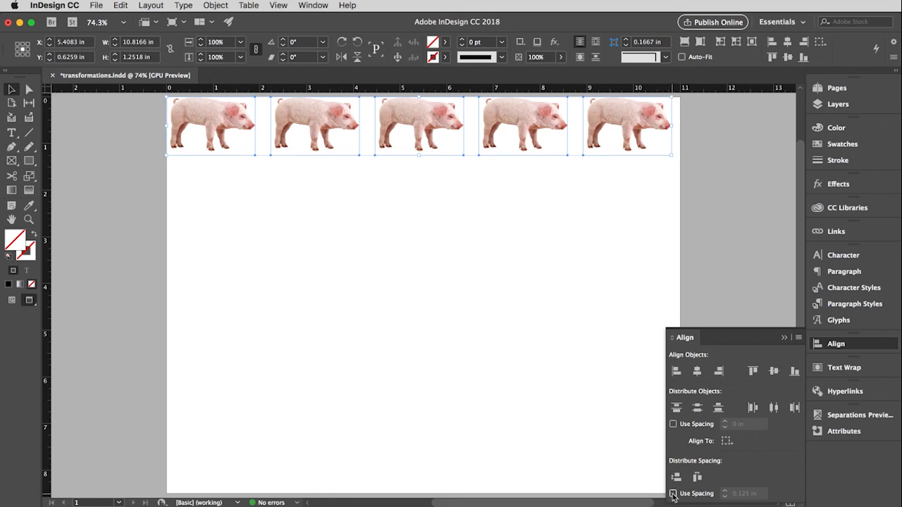
- Enable Use Spacing at 0.125 in and distribute horizontal space between the pigs
left_click(673, 493)
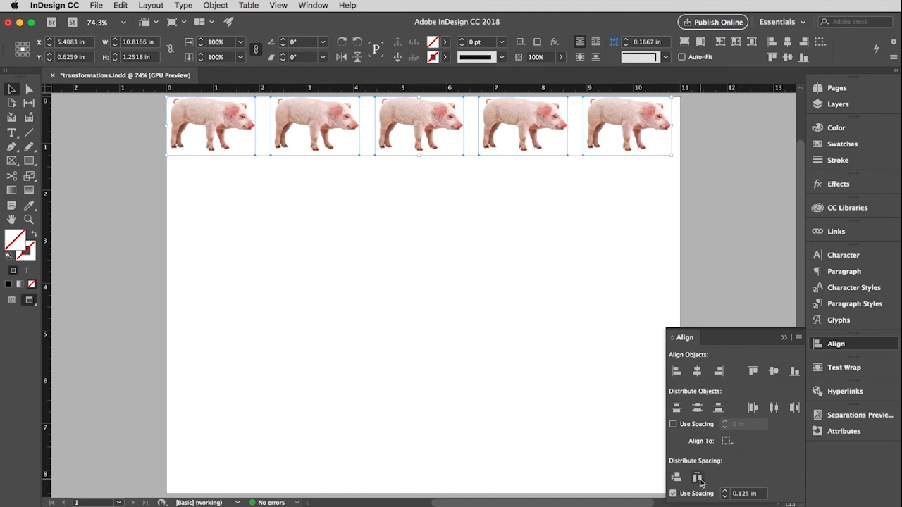
left_click(696, 478)
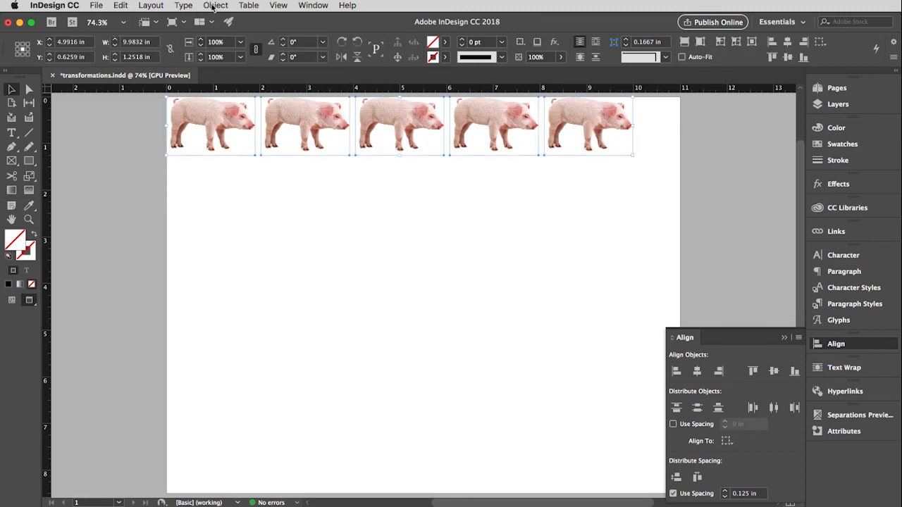
- Group the five pigs via Object > Group and drag the row lower on the page
left_click(216, 5)
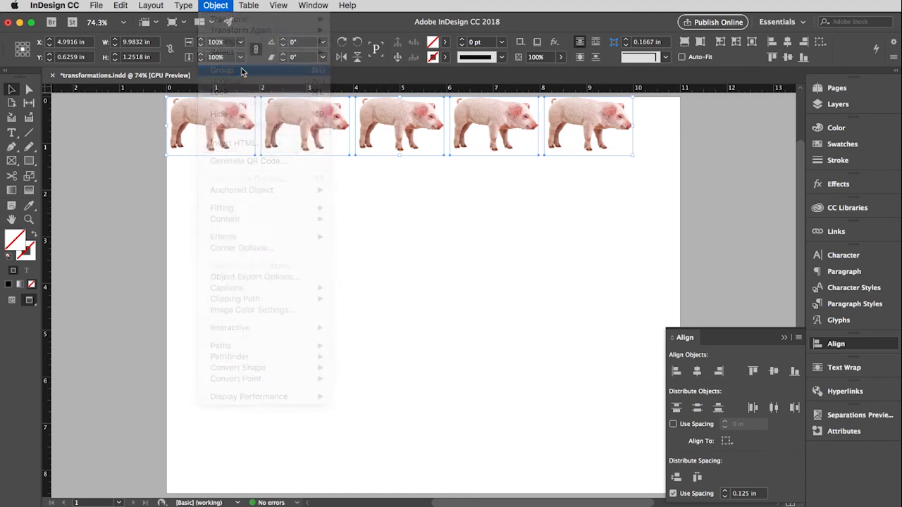
left_click(221, 71)
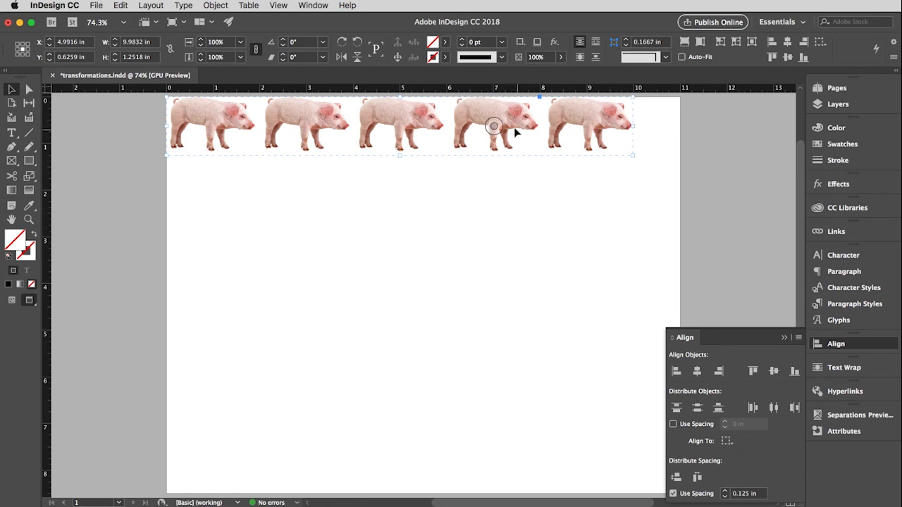
left_click_drag(493, 127, 520, 227)
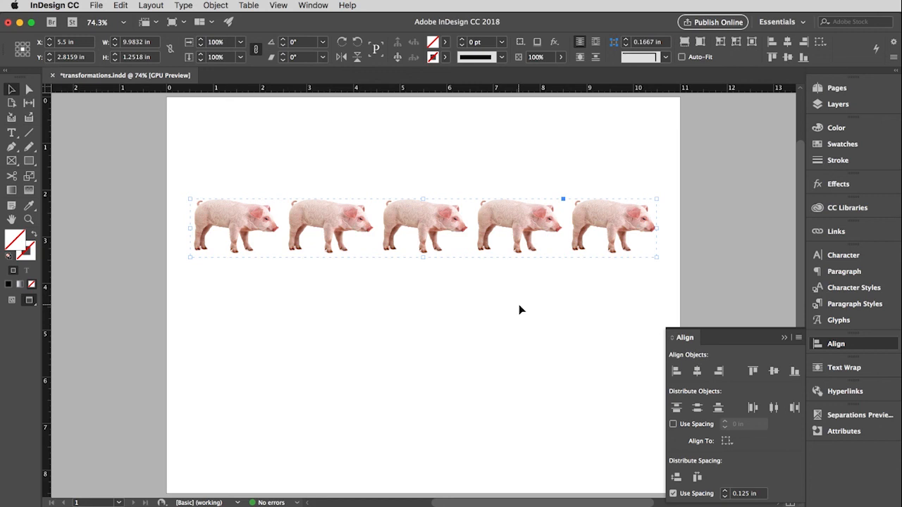
mouse_move(448, 289)
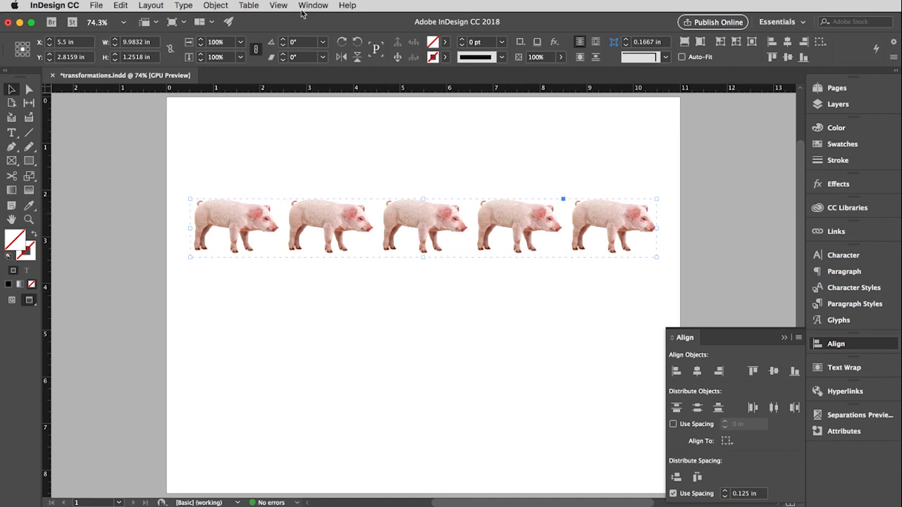
- Ungroup the row via Object > Ungroup so each pig is separate again
left_click(216, 5)
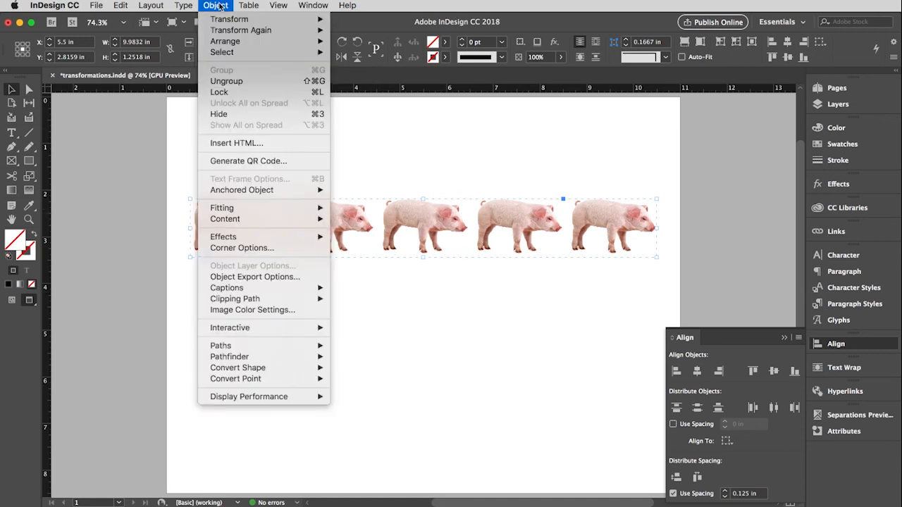
mouse_move(226, 80)
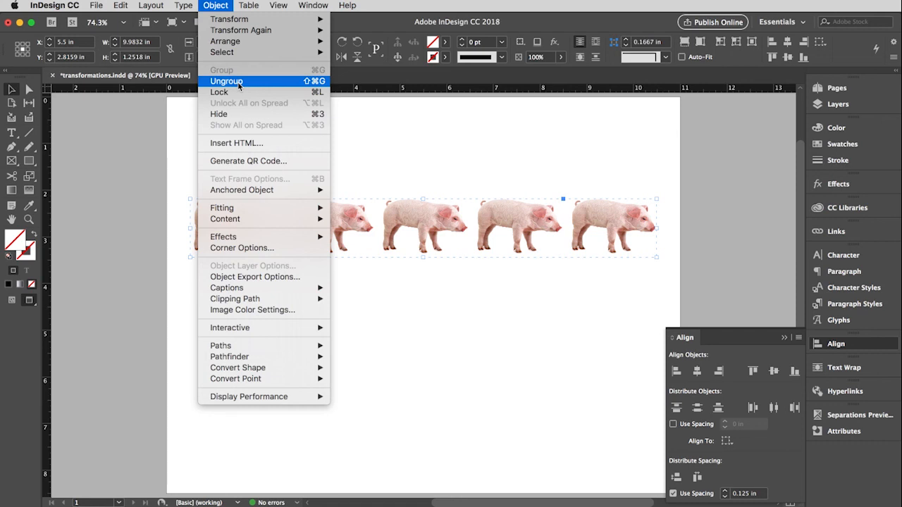
left_click(227, 81)
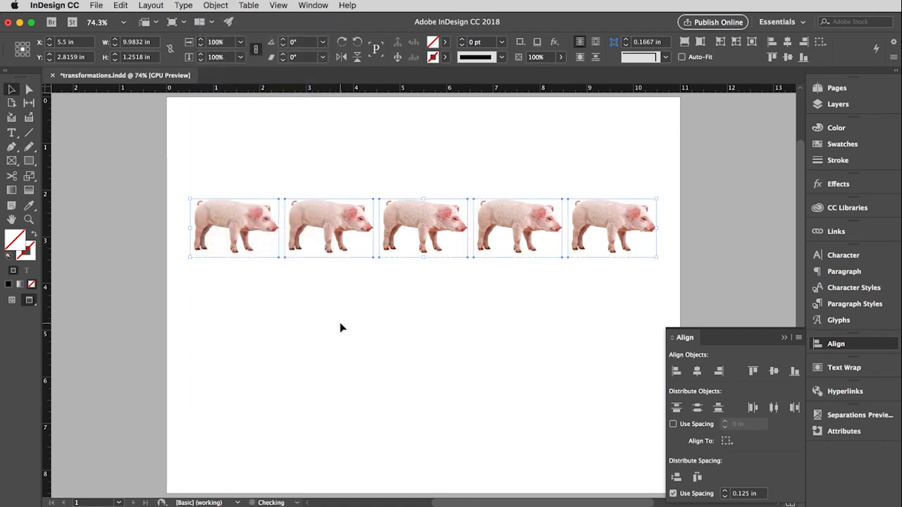